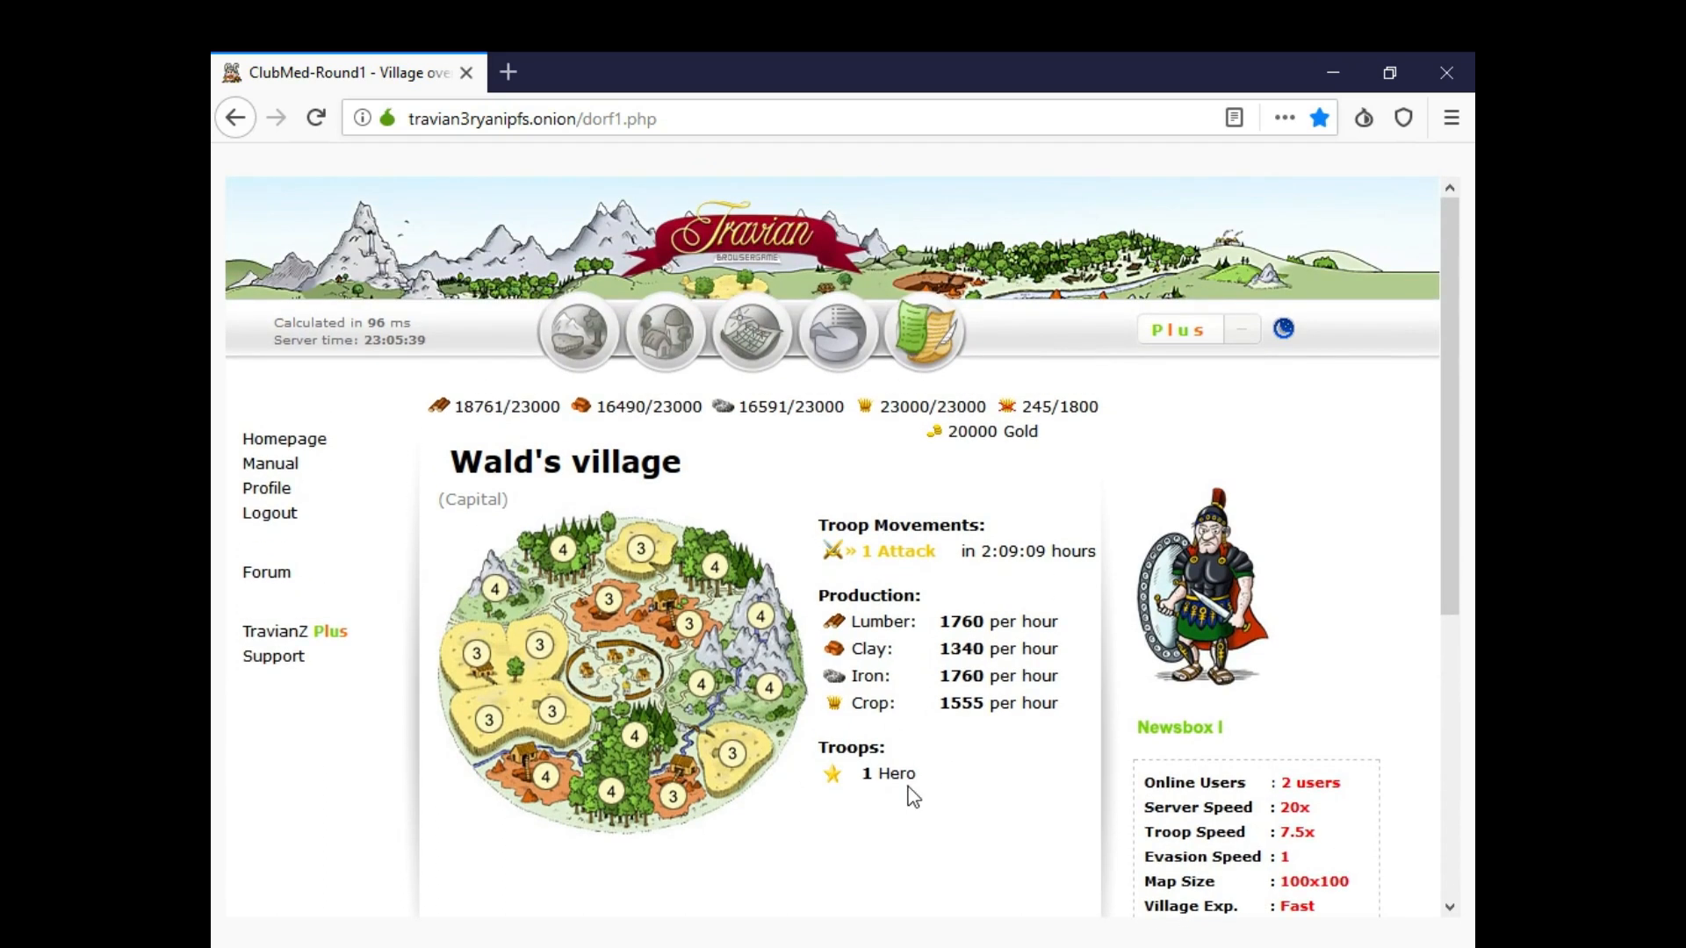
mouse_move(468, 403)
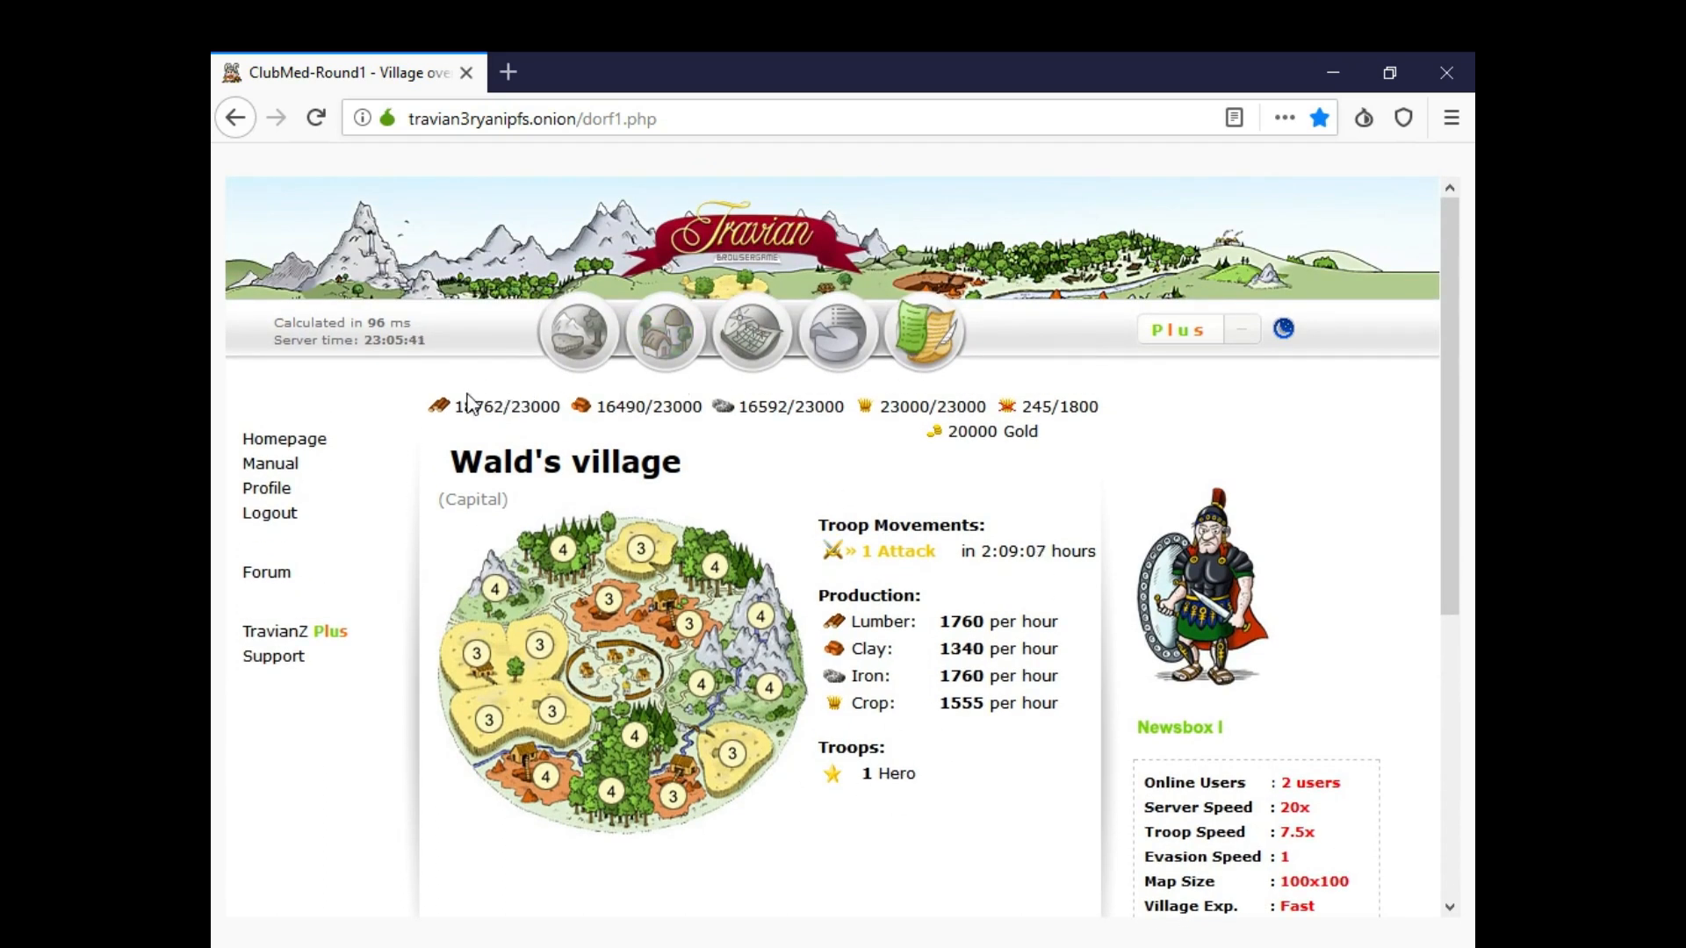
Show Wald's village centre with the buildings inside the town walls
left_click(664, 330)
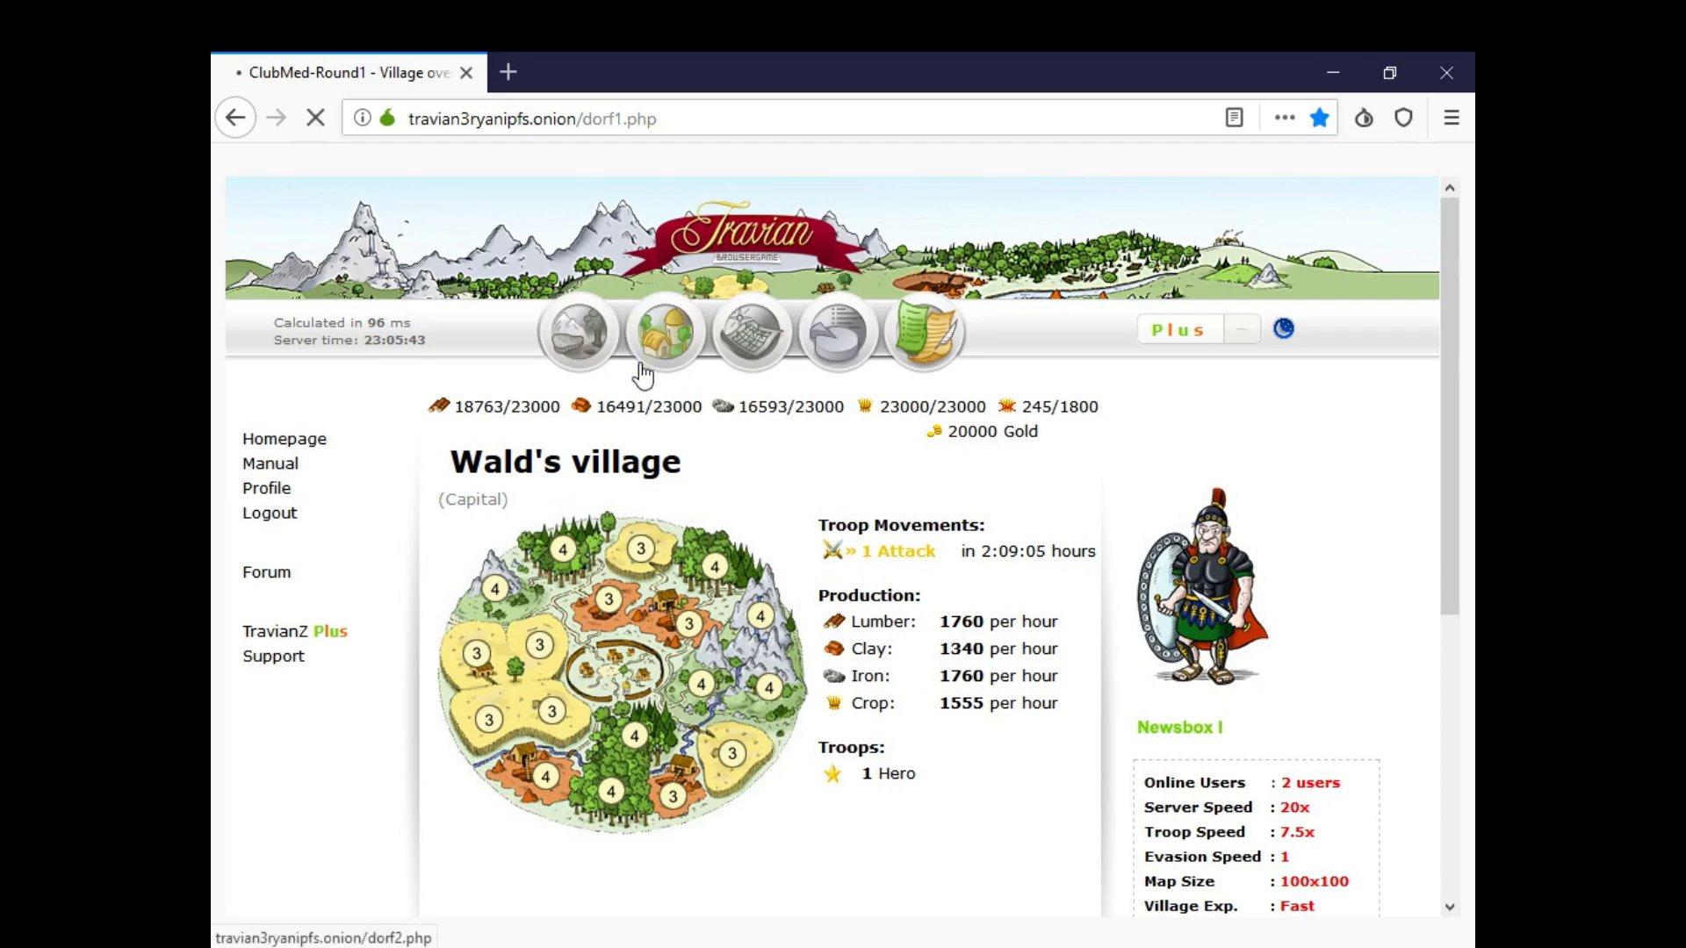
left_click(665, 331)
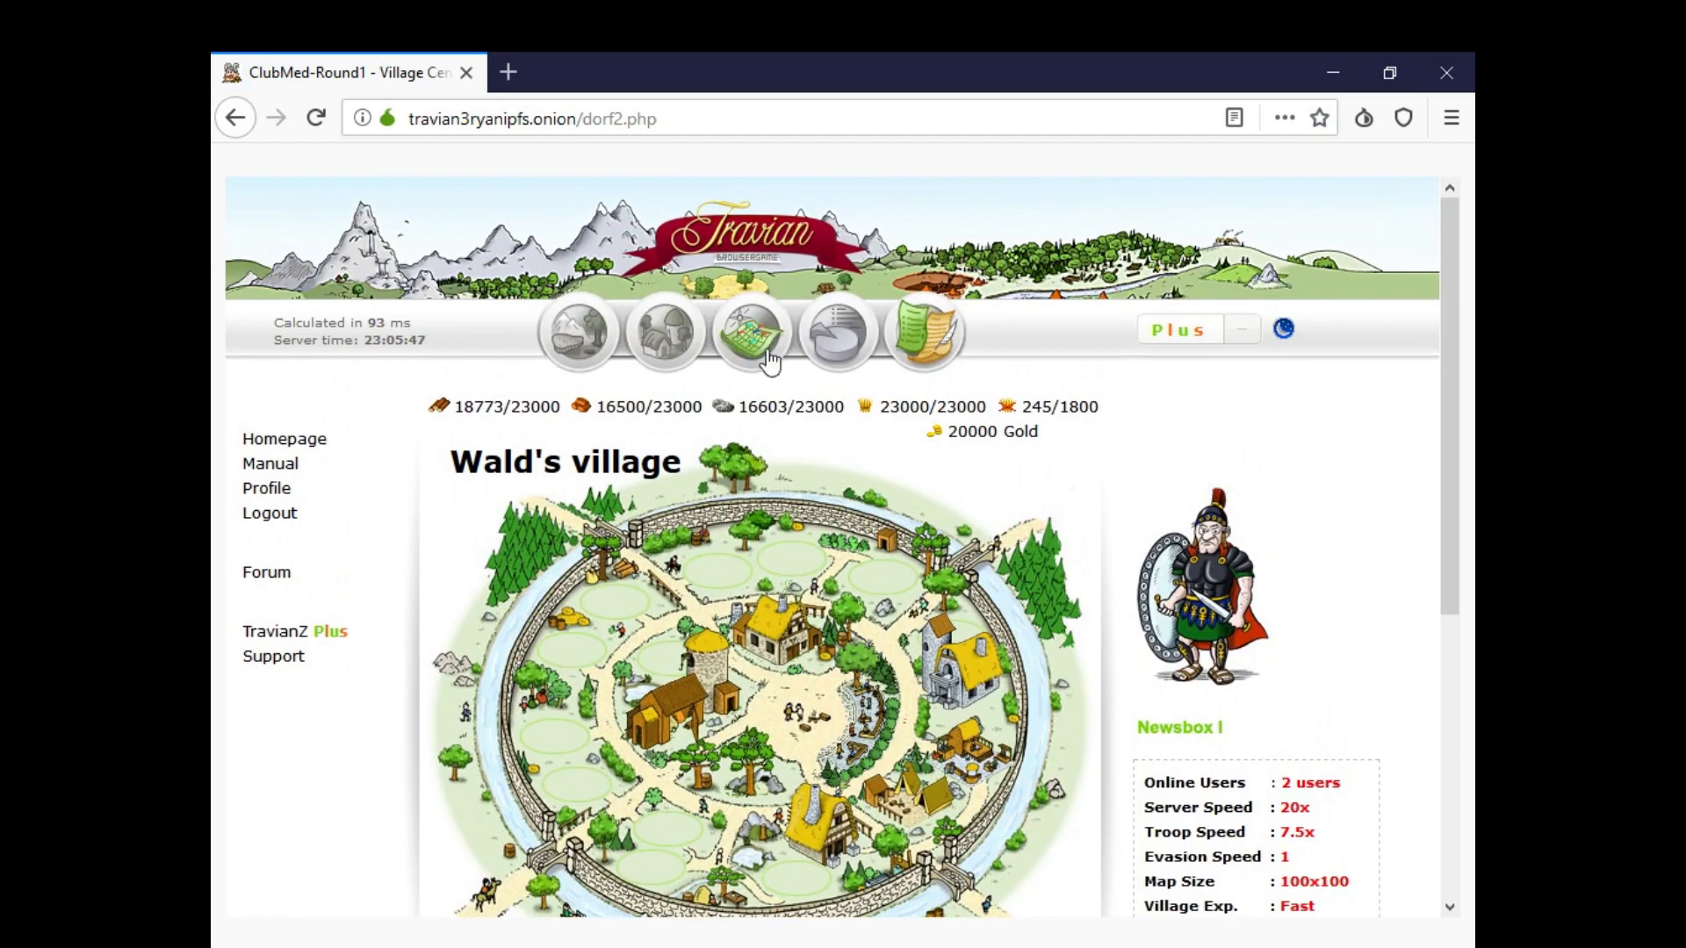
Browse the world map around Wald's village, ending centred on (-80|-98)
left_click(750, 331)
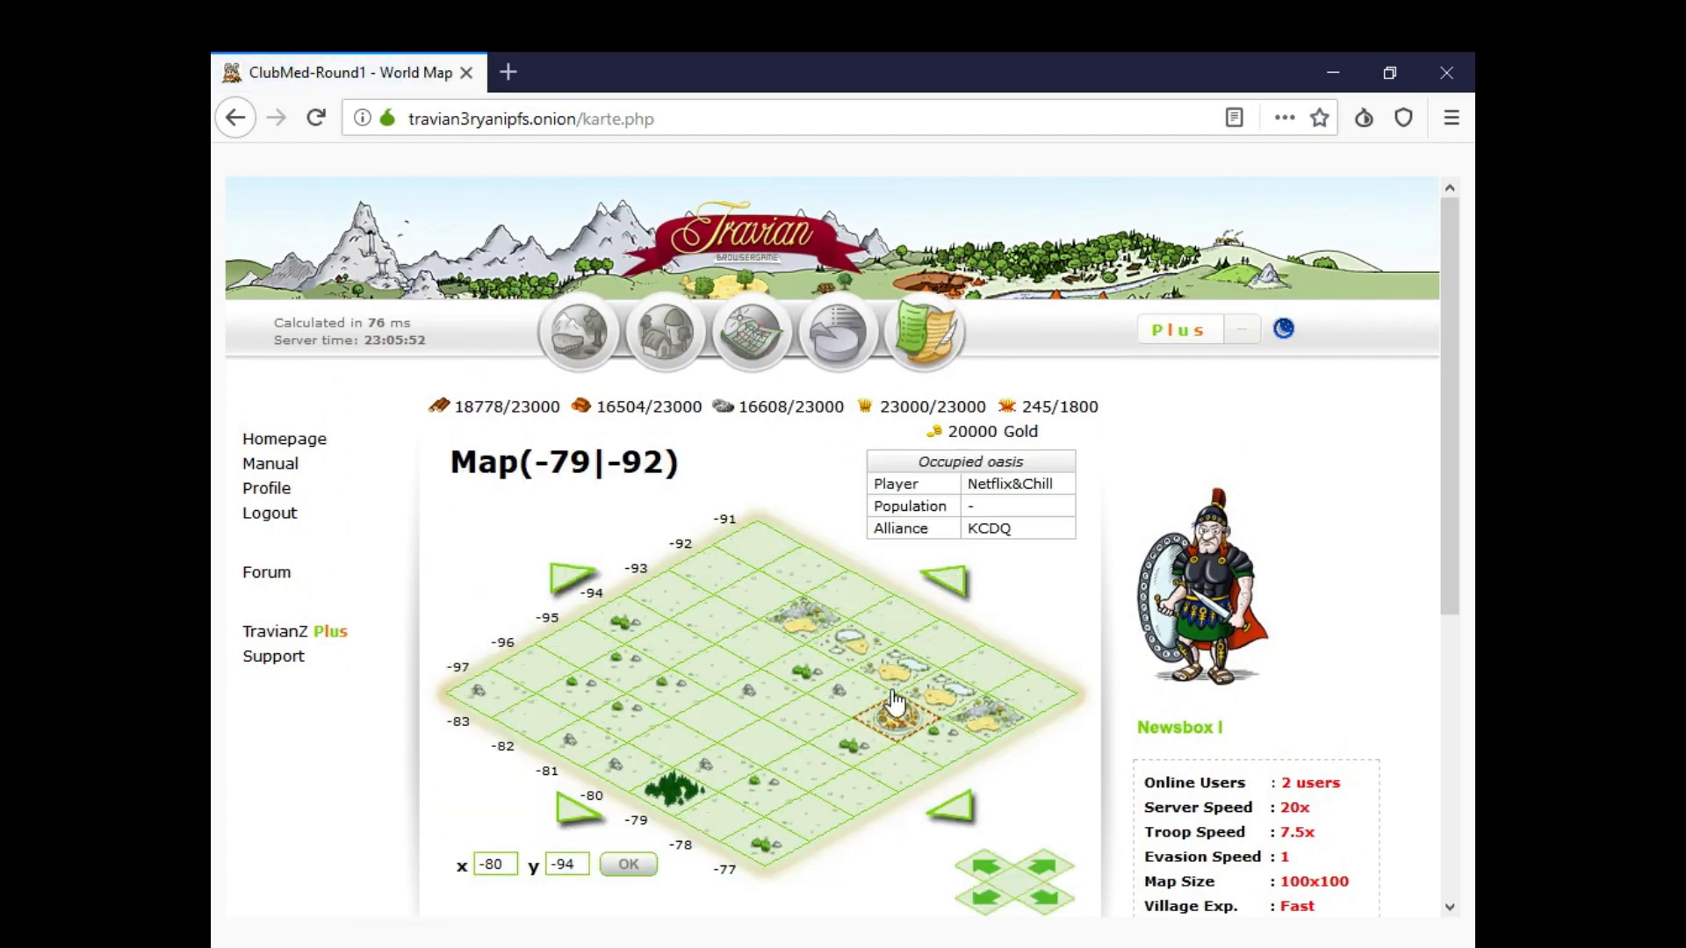
left_click(945, 580)
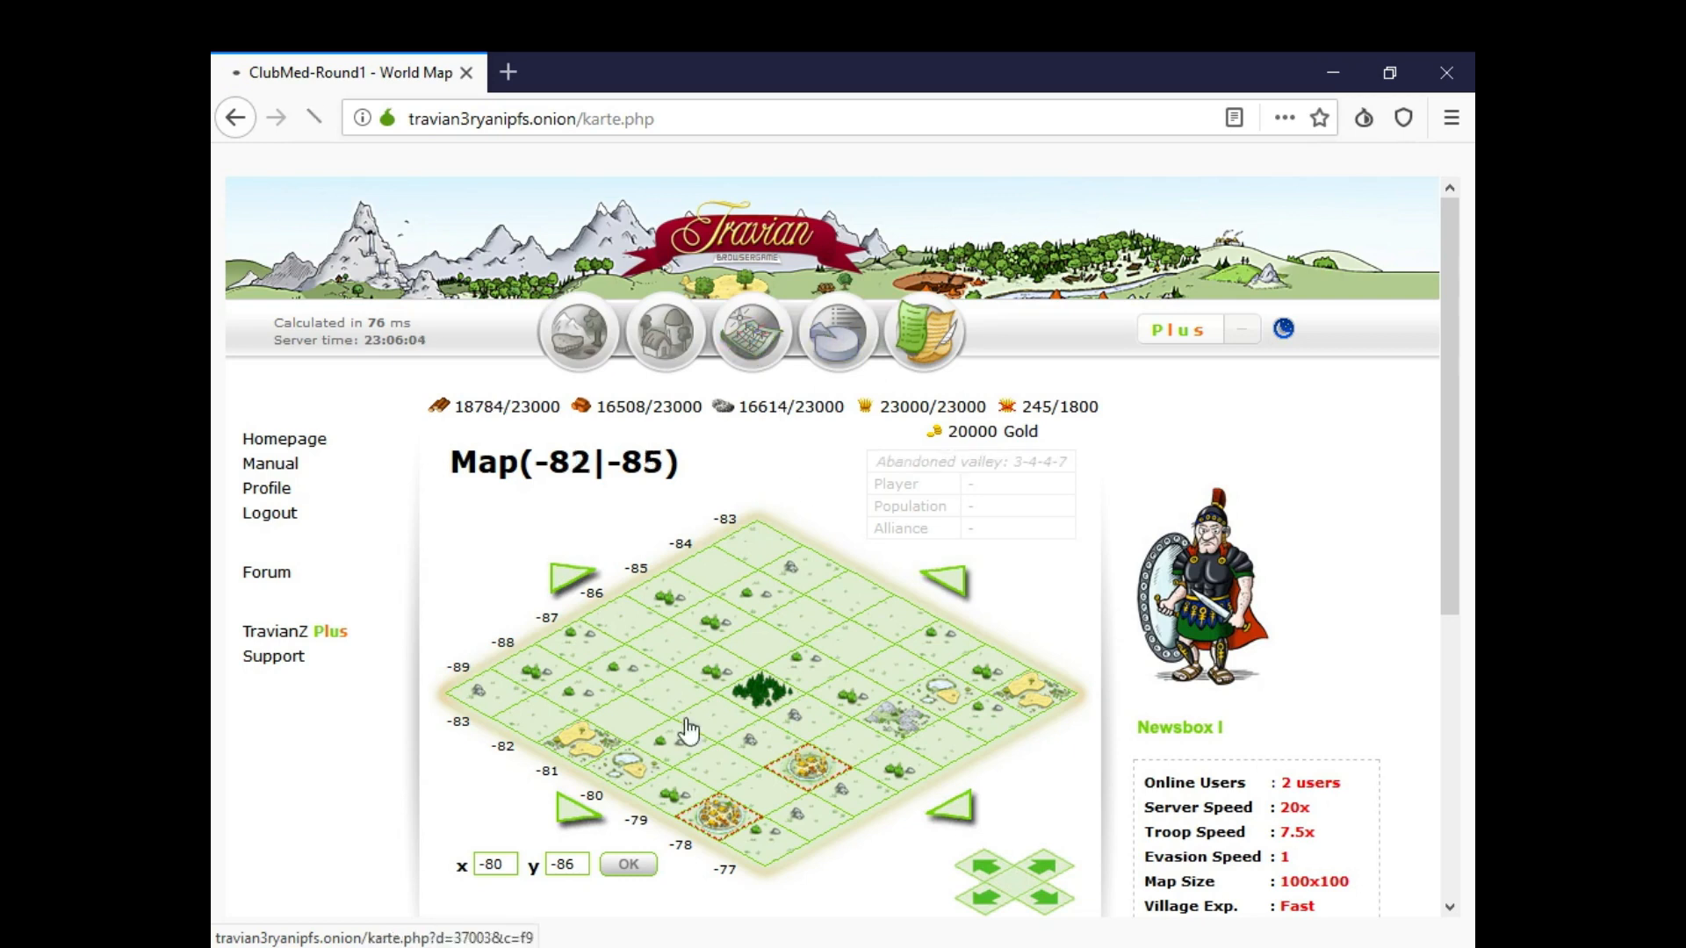
left_click(750, 332)
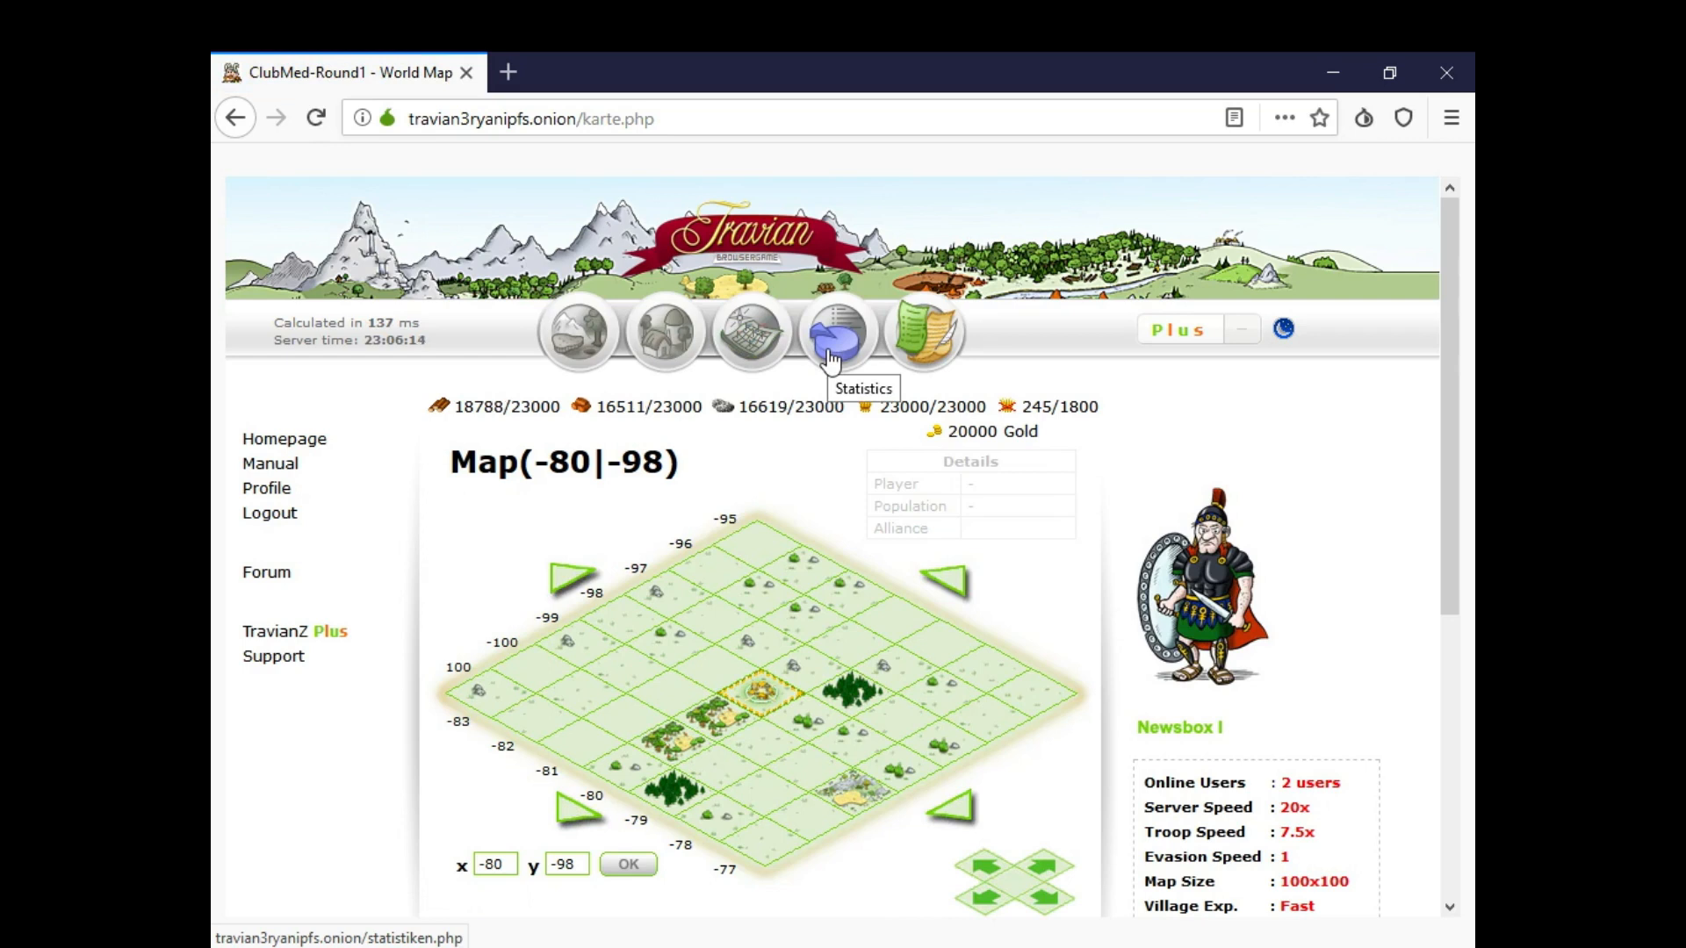
Browse the player population ranking, where Wald ranks sixth with population 105
left_click(837, 331)
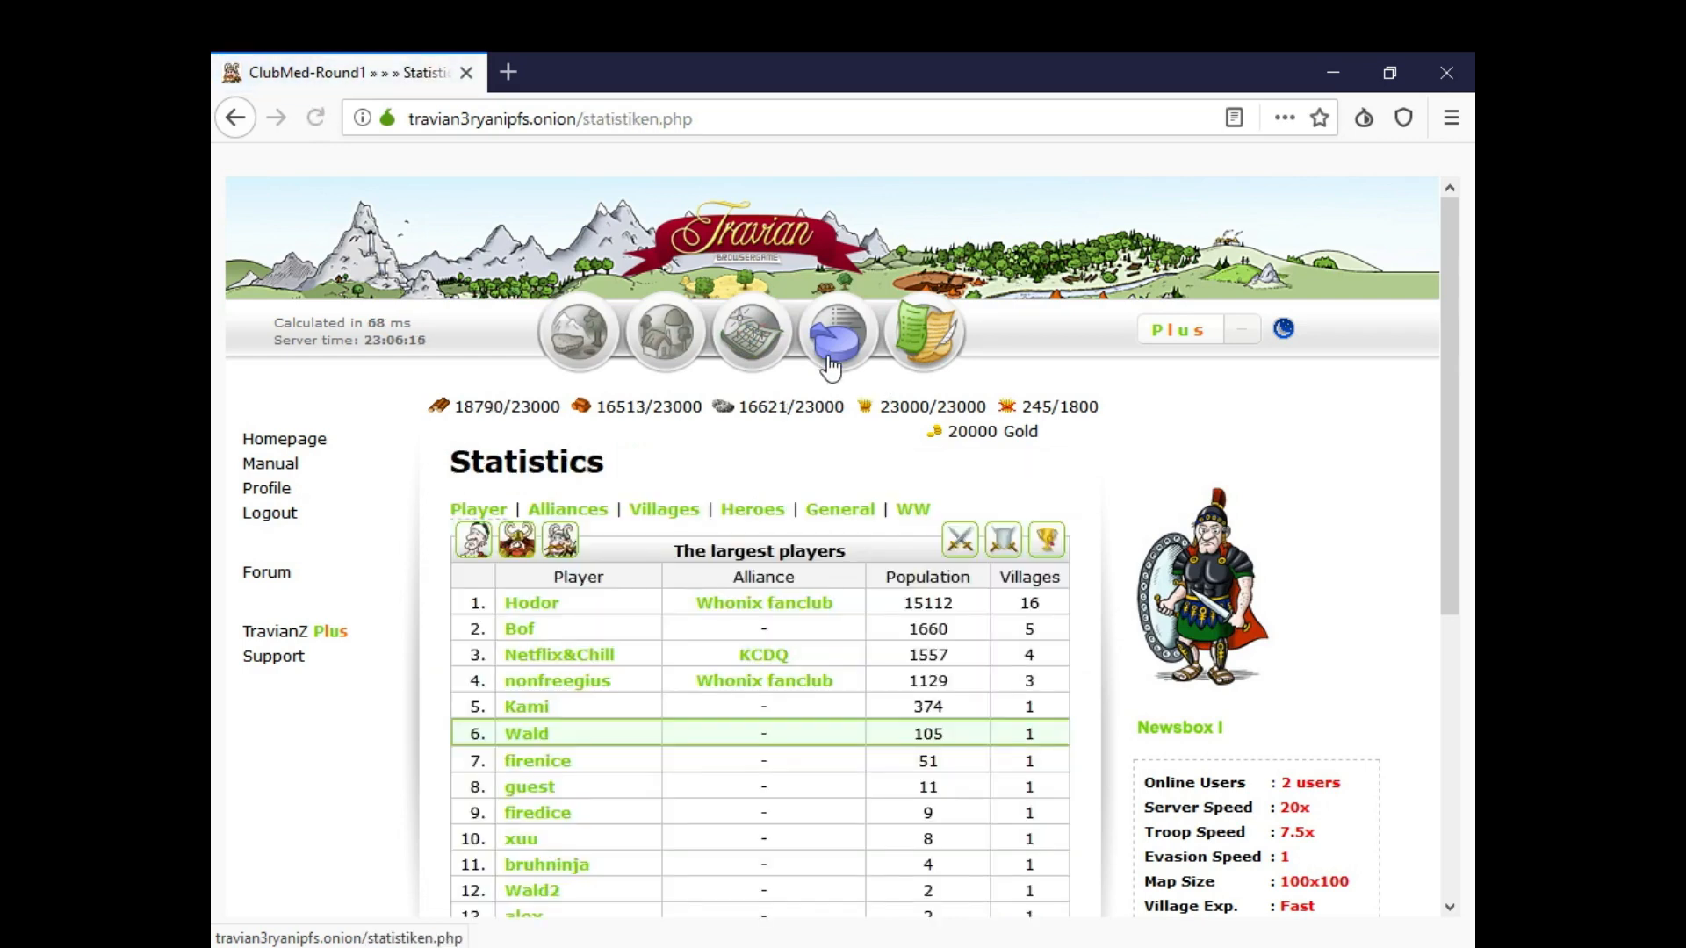
scroll("down", 3)
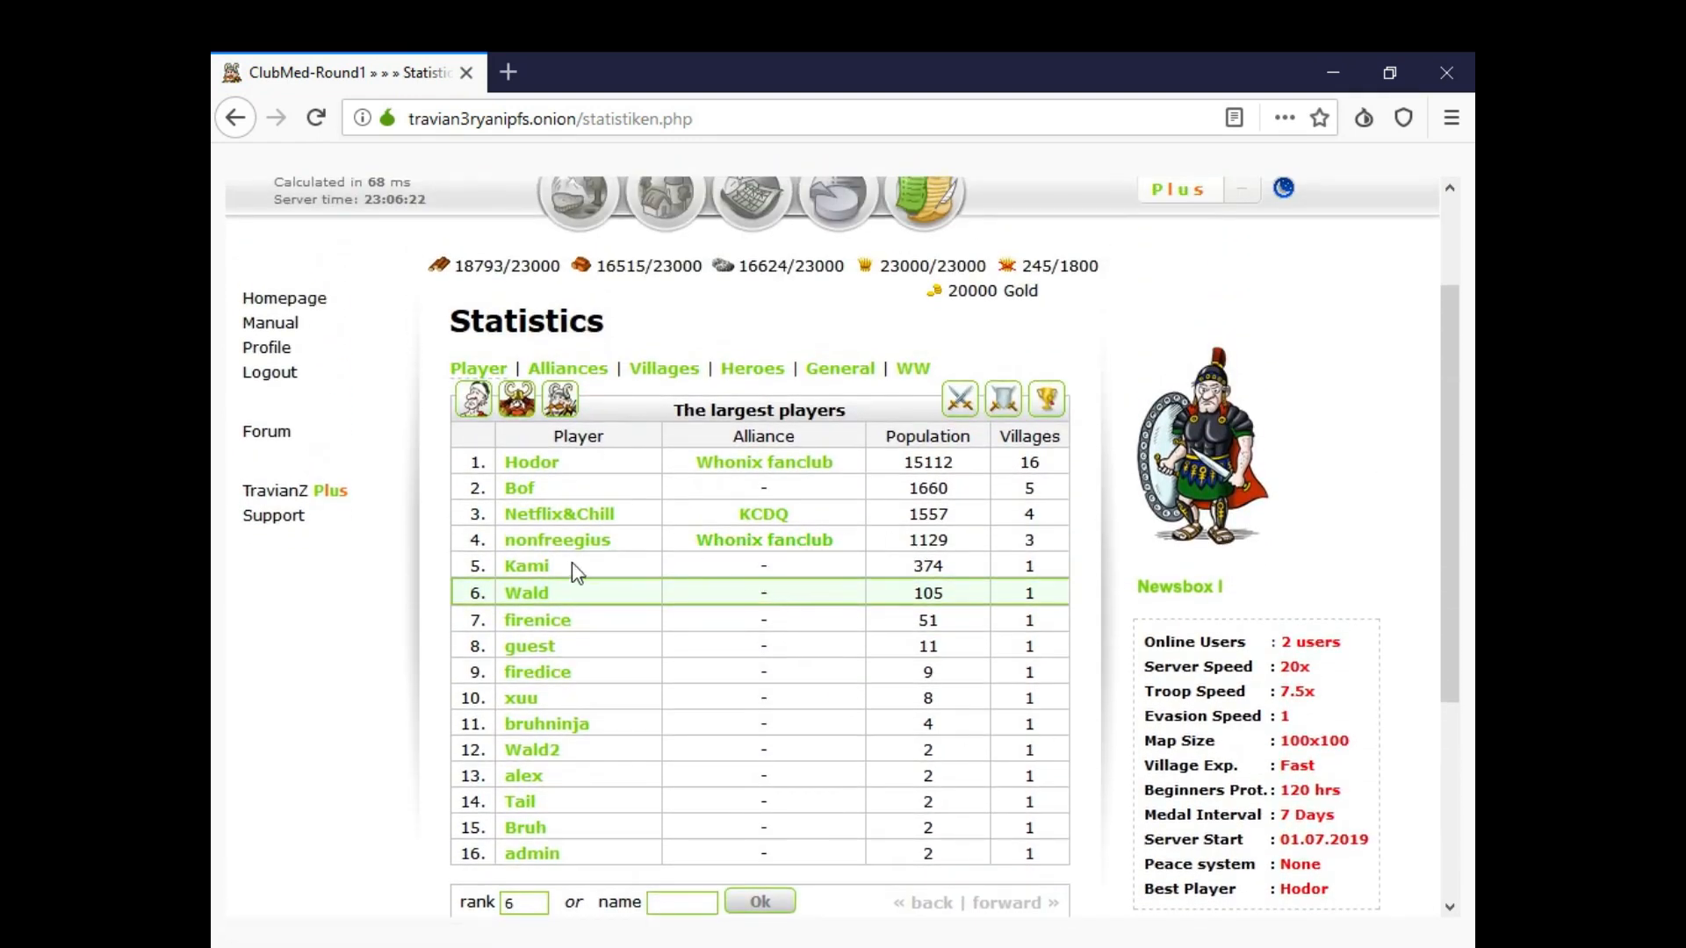
mouse_move(1053, 600)
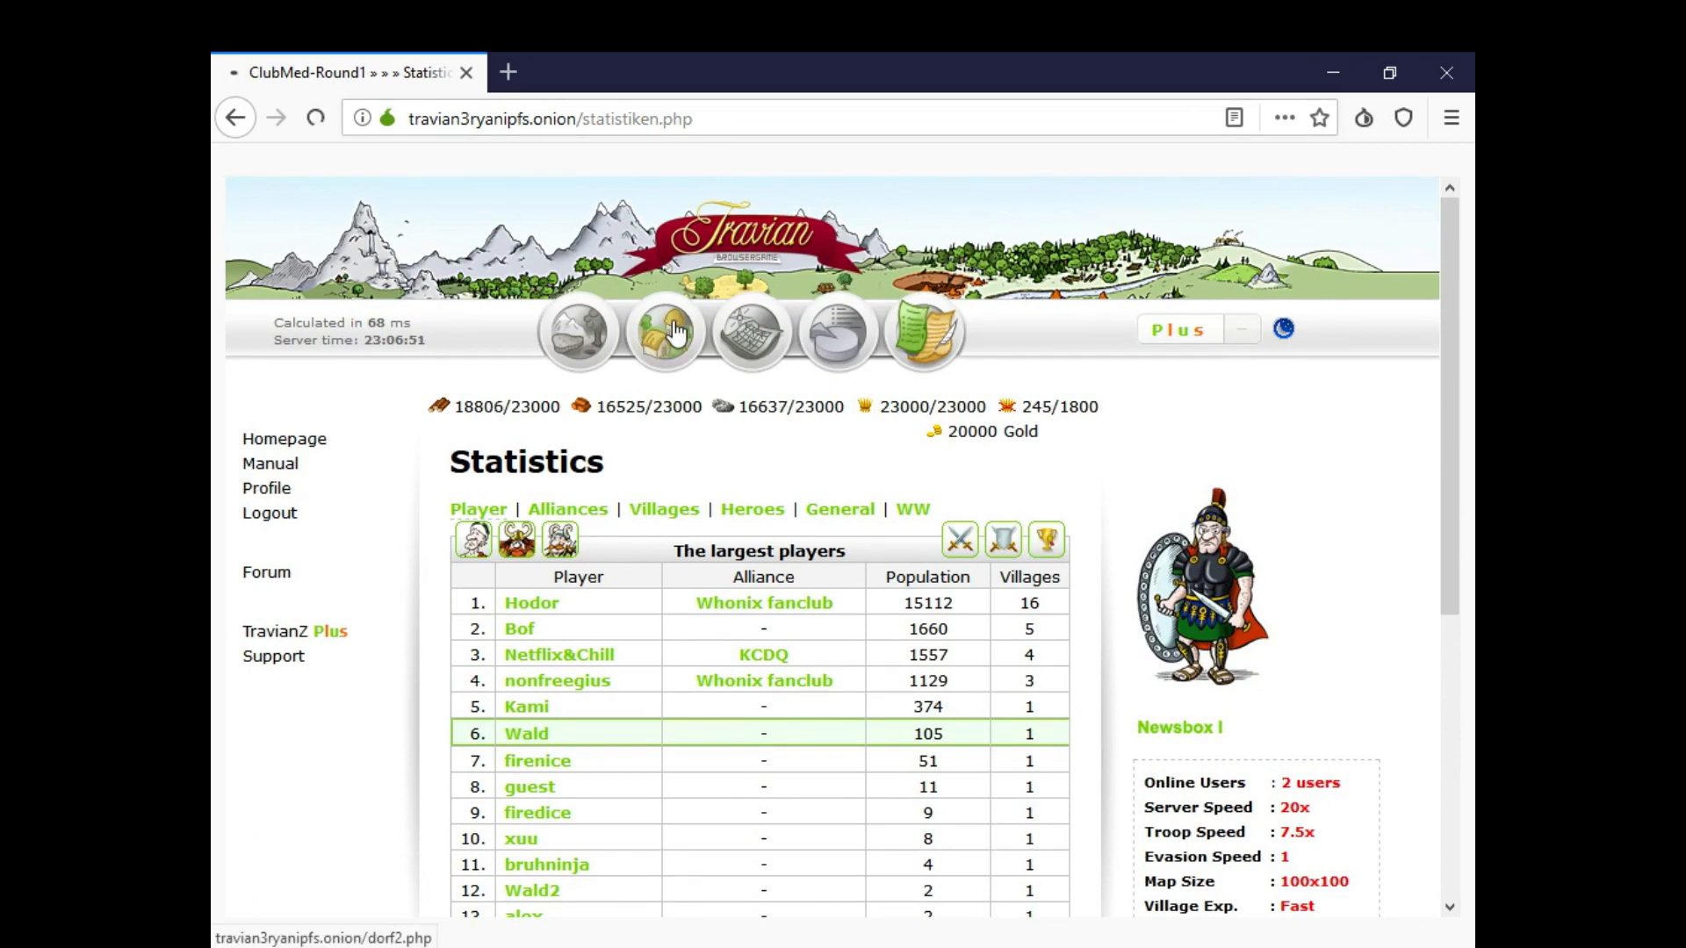
left_click(525, 733)
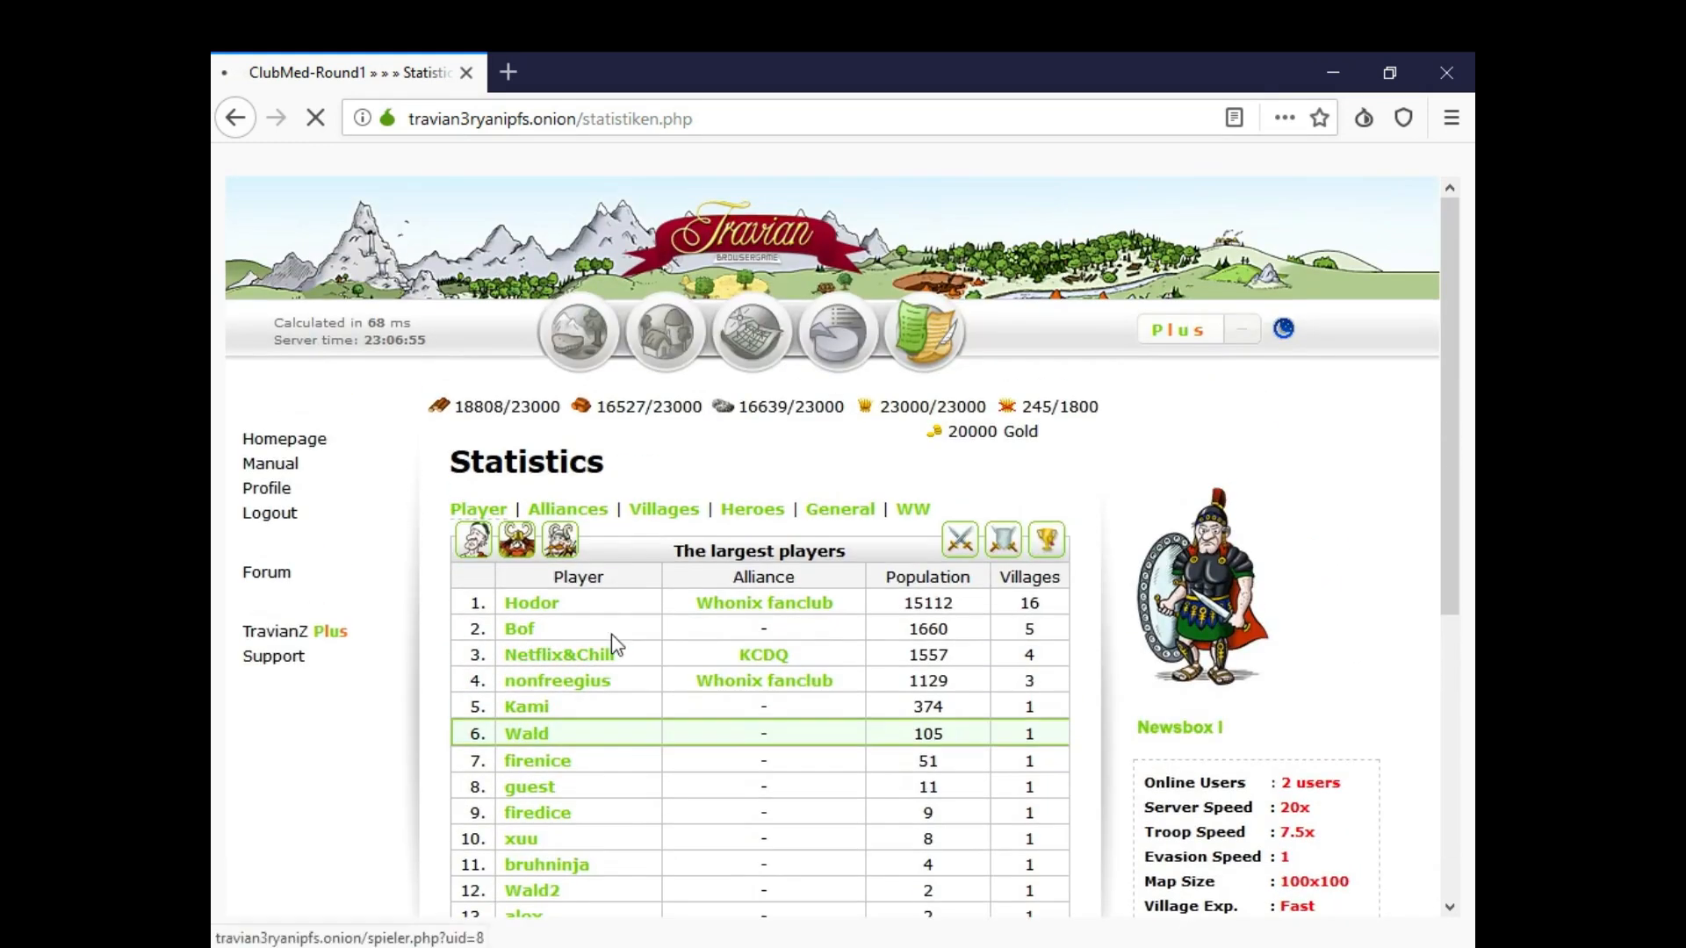
left_click(607, 119)
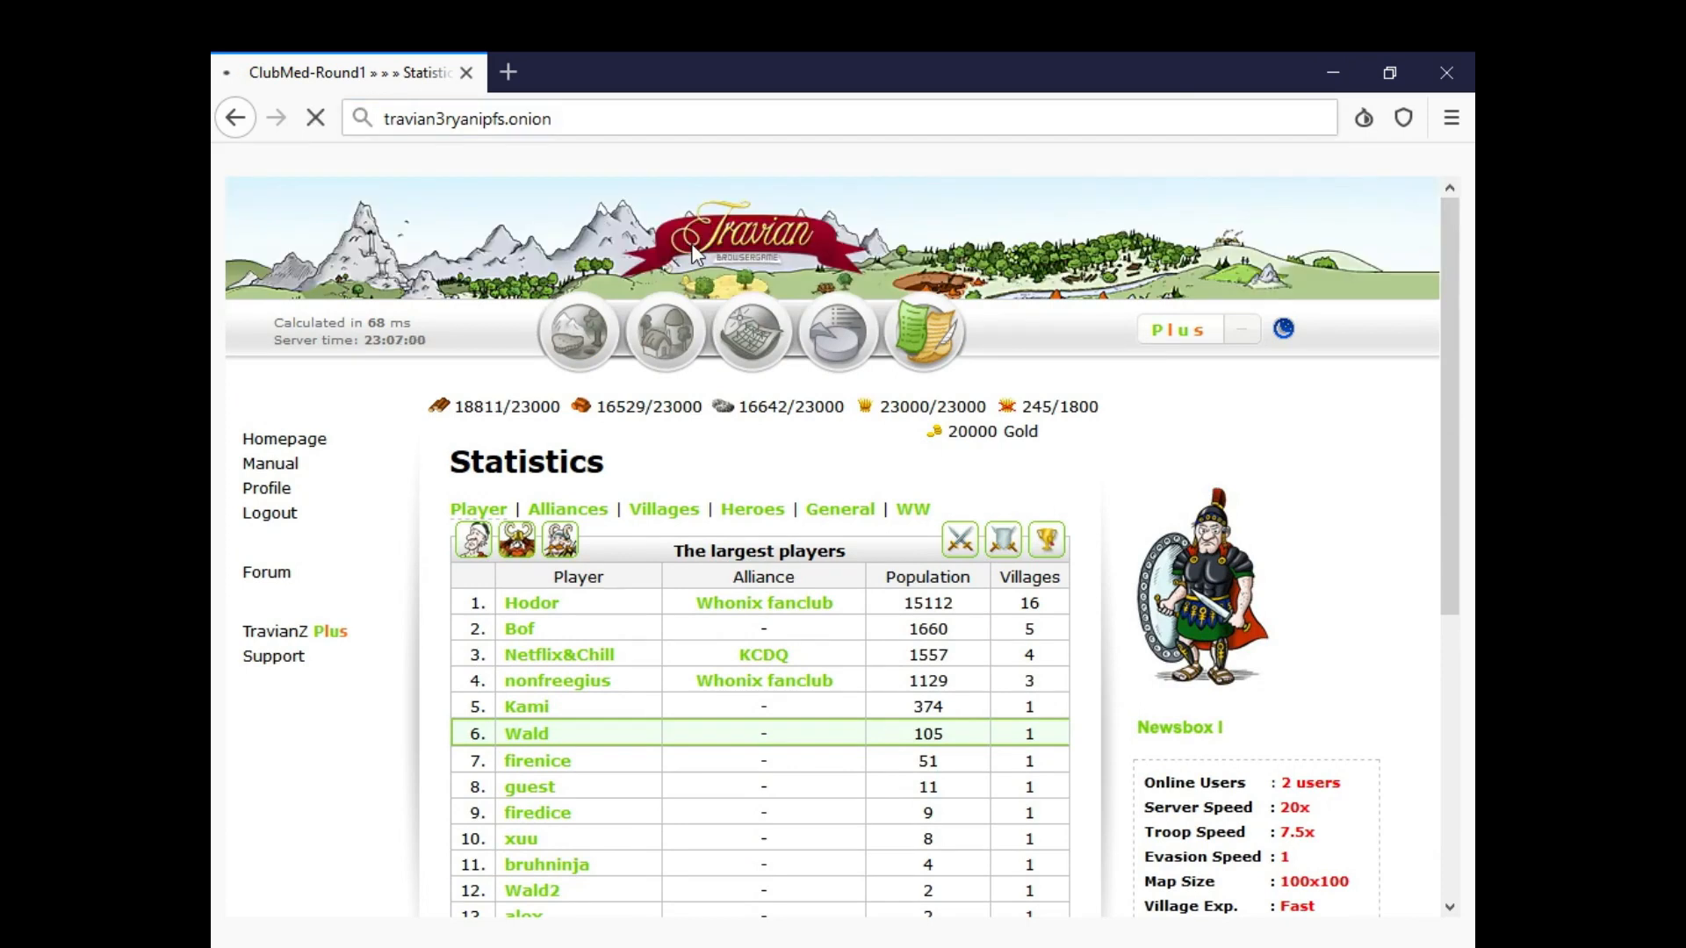
Log in from the public homepage to reach the winner.php Game Over page
scroll("down", 3)
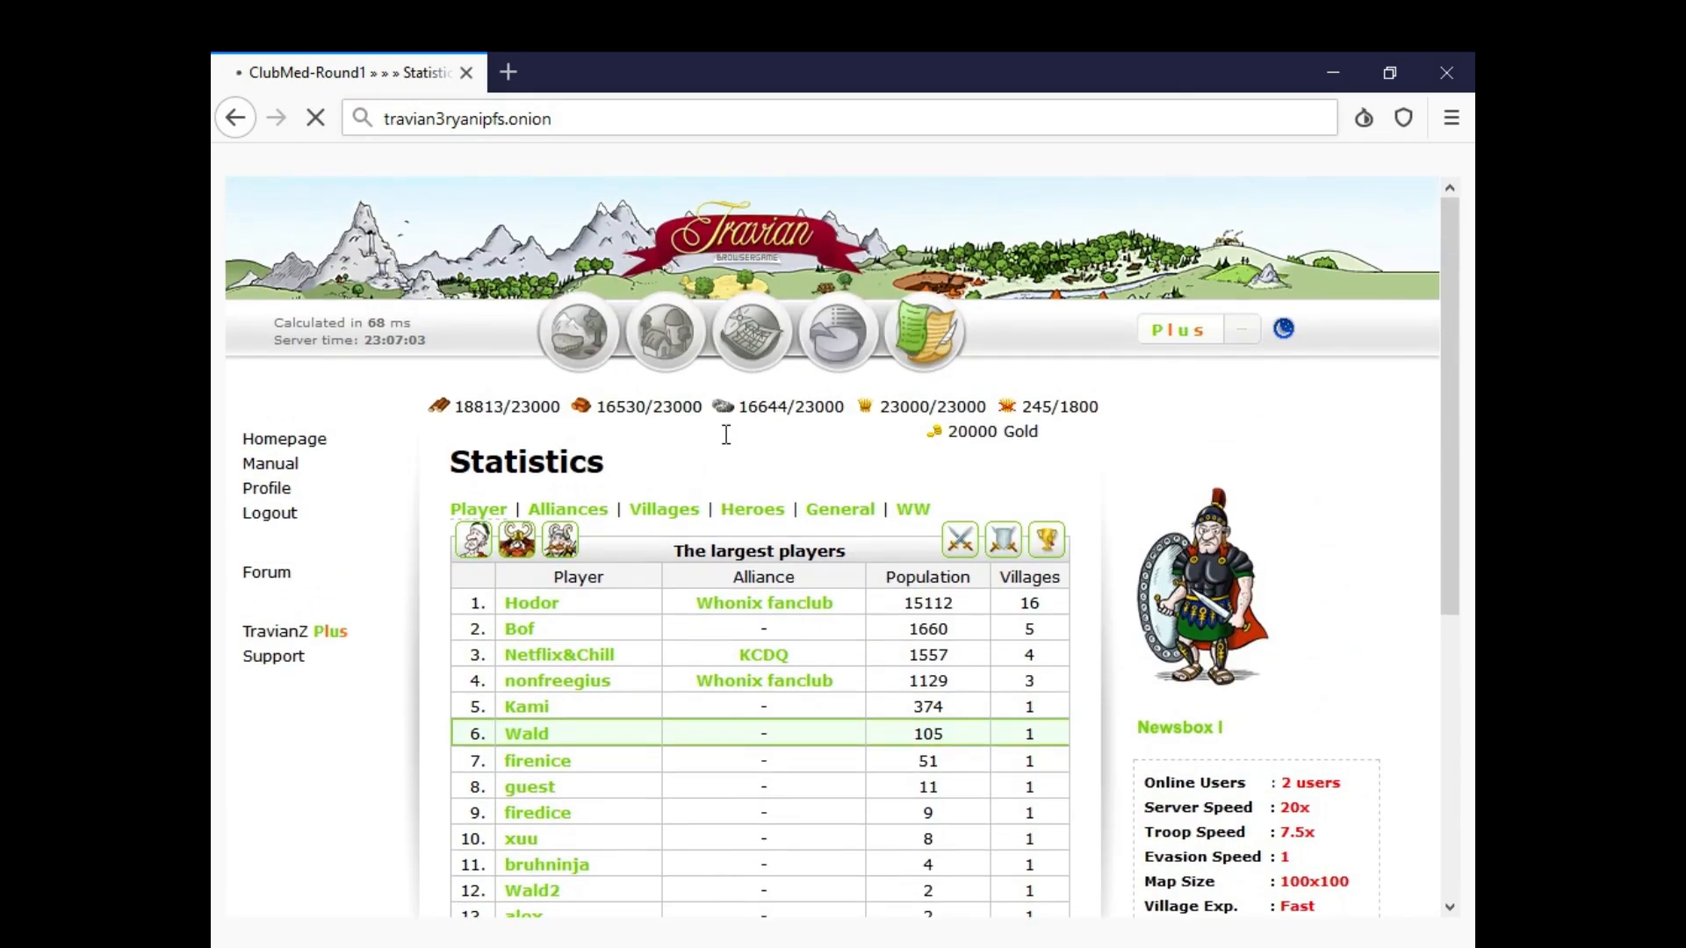
scroll("down", 3)
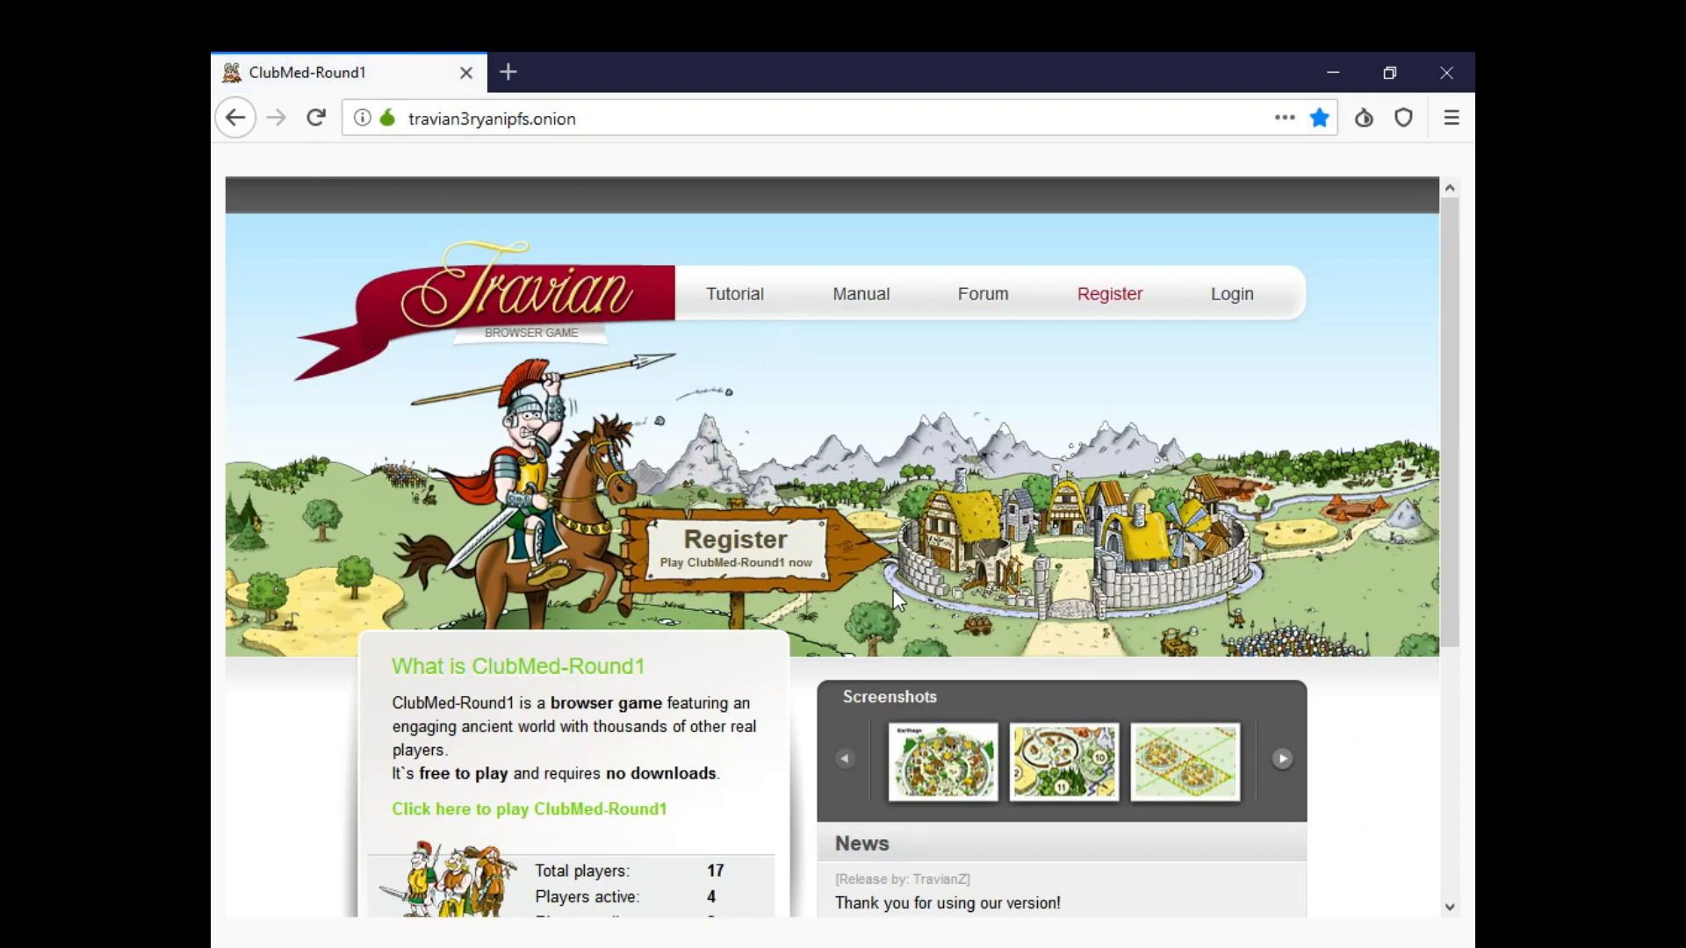
mouse_move(1211, 282)
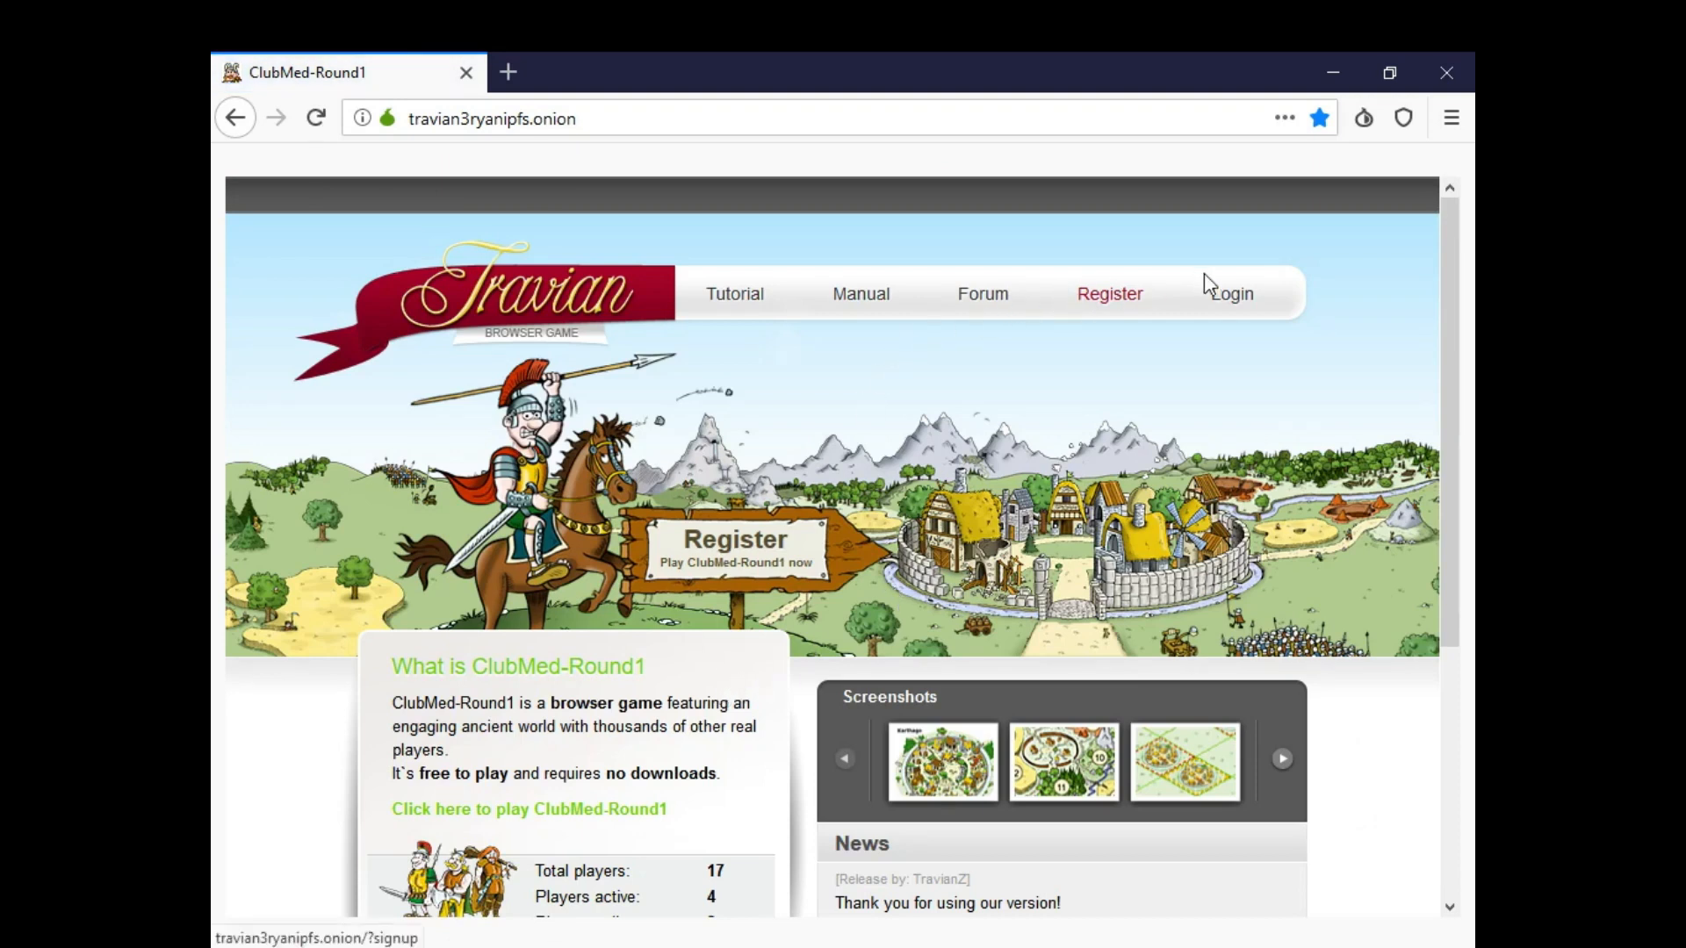
left_click(1231, 293)
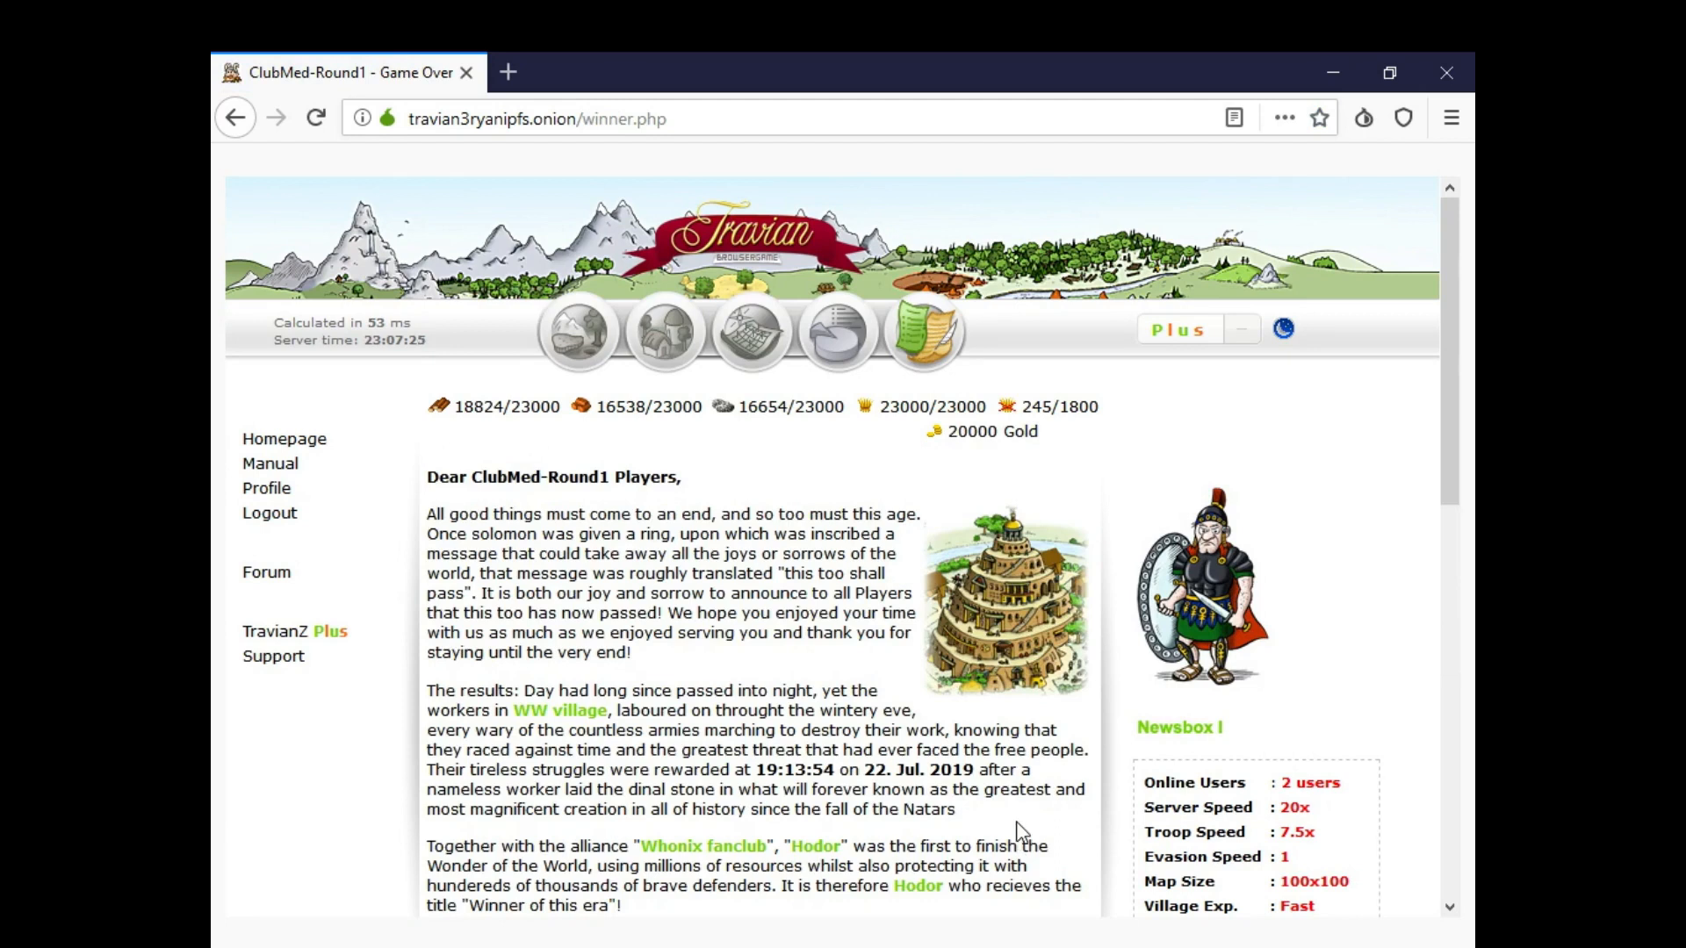
Read Hodor's Wonder of the World victory, then return to the dorf1 overview
scroll("down", 3)
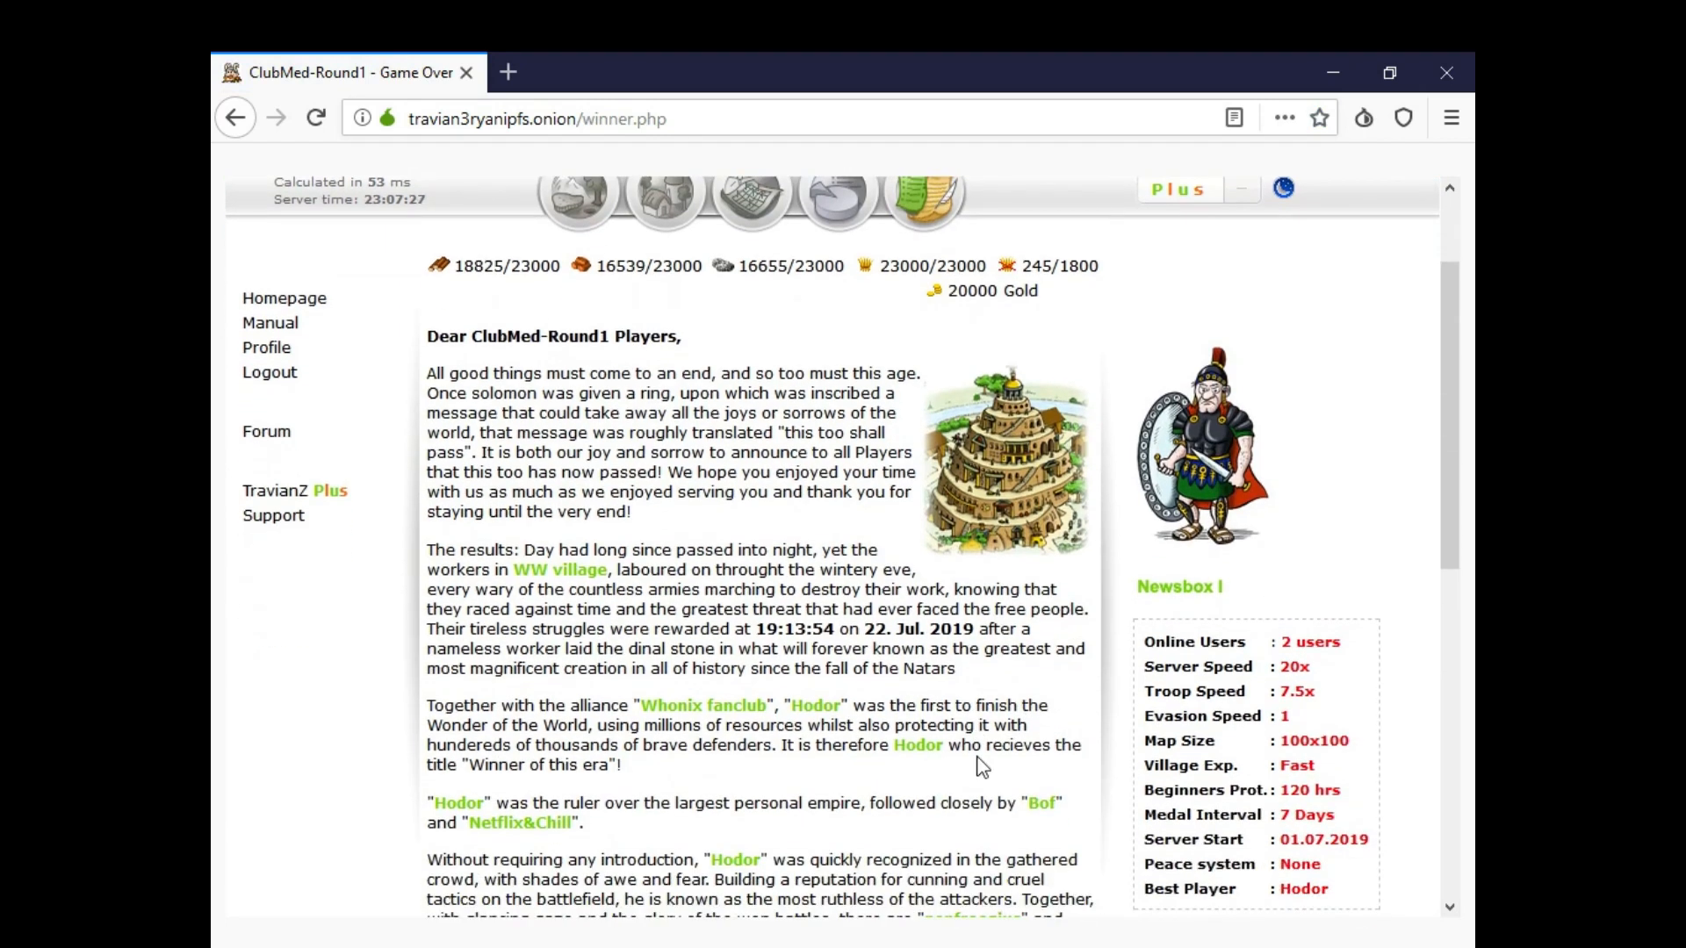
scroll("down", 3)
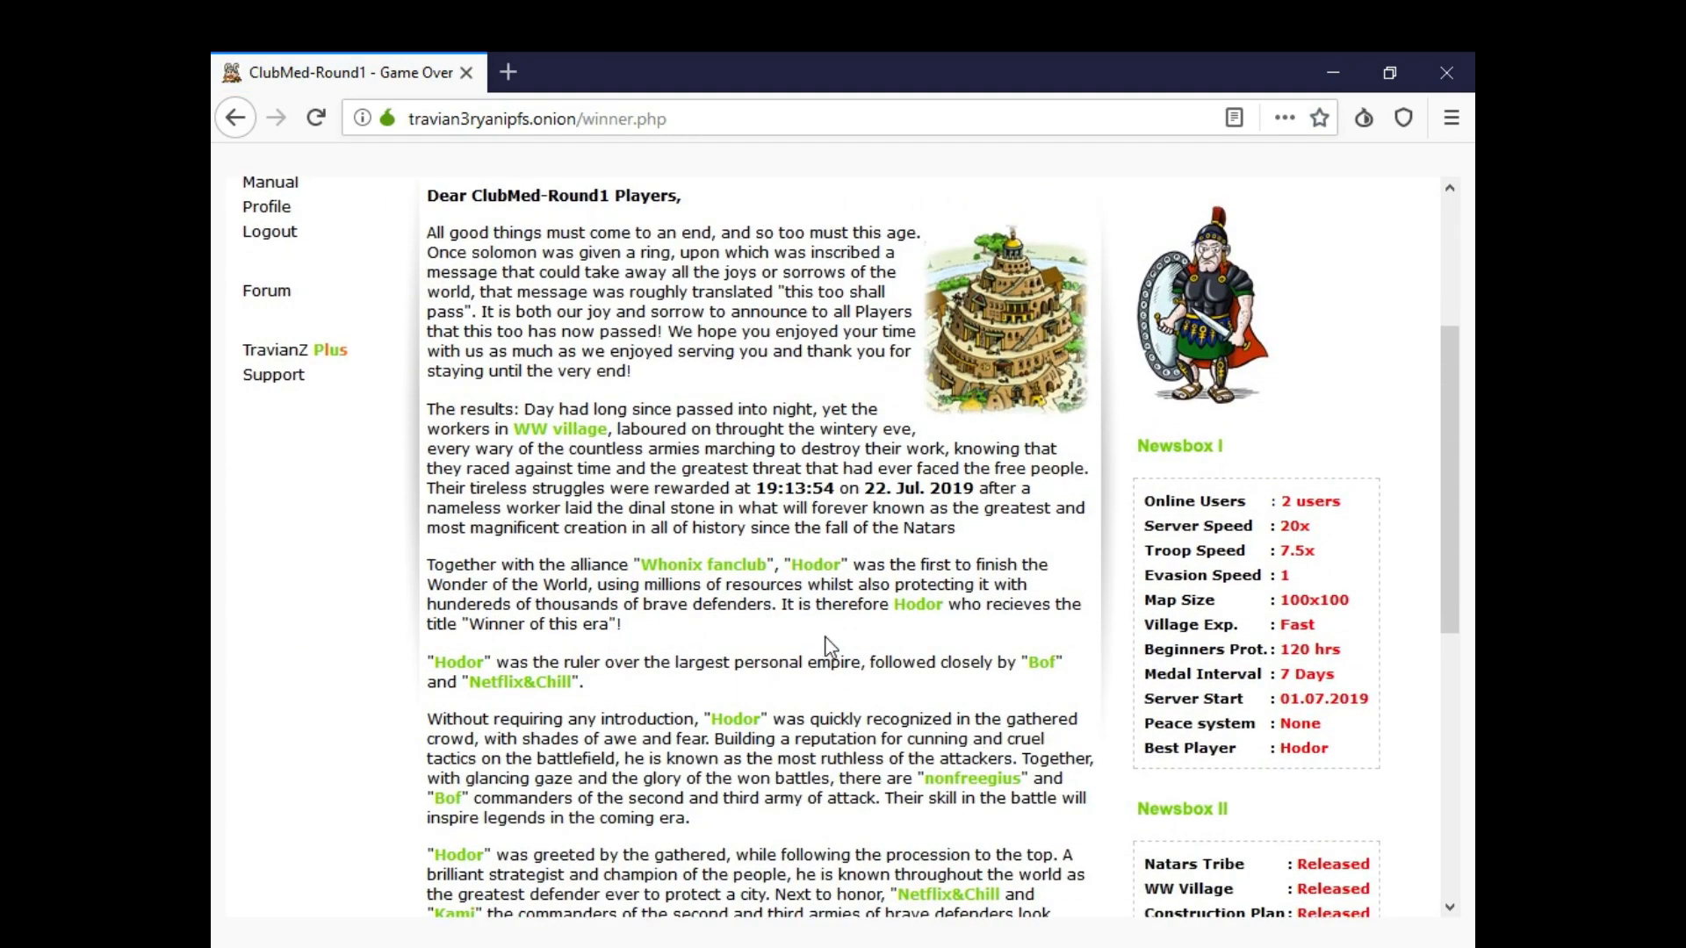
mouse_move(551, 417)
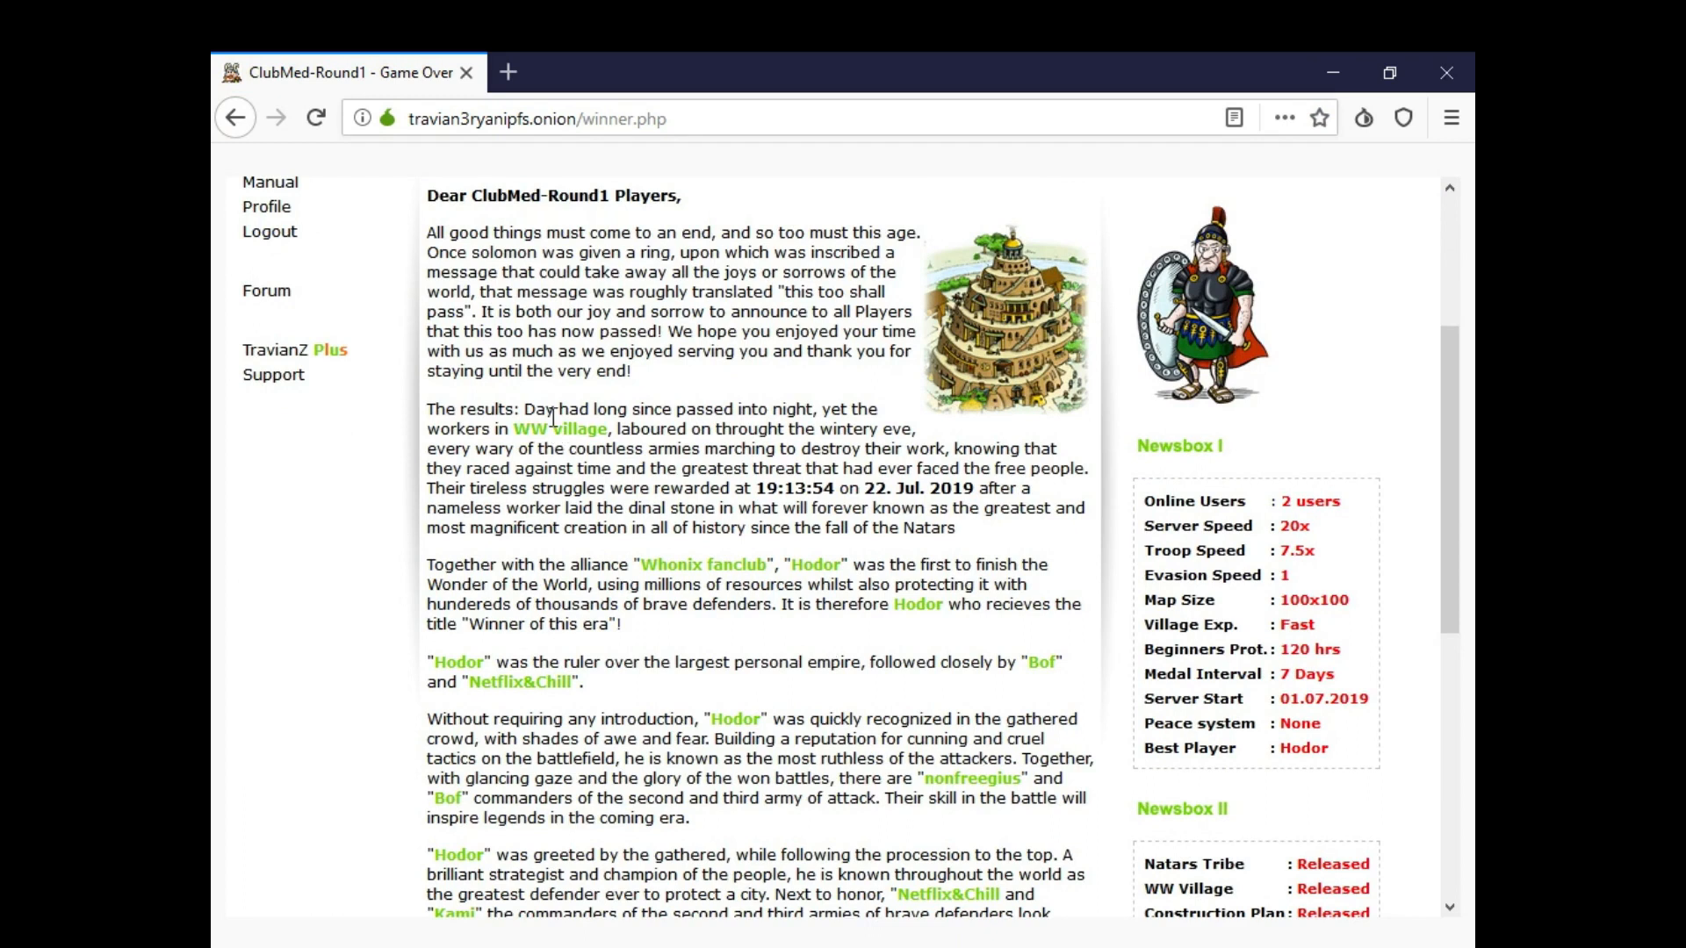
scroll("down", 3)
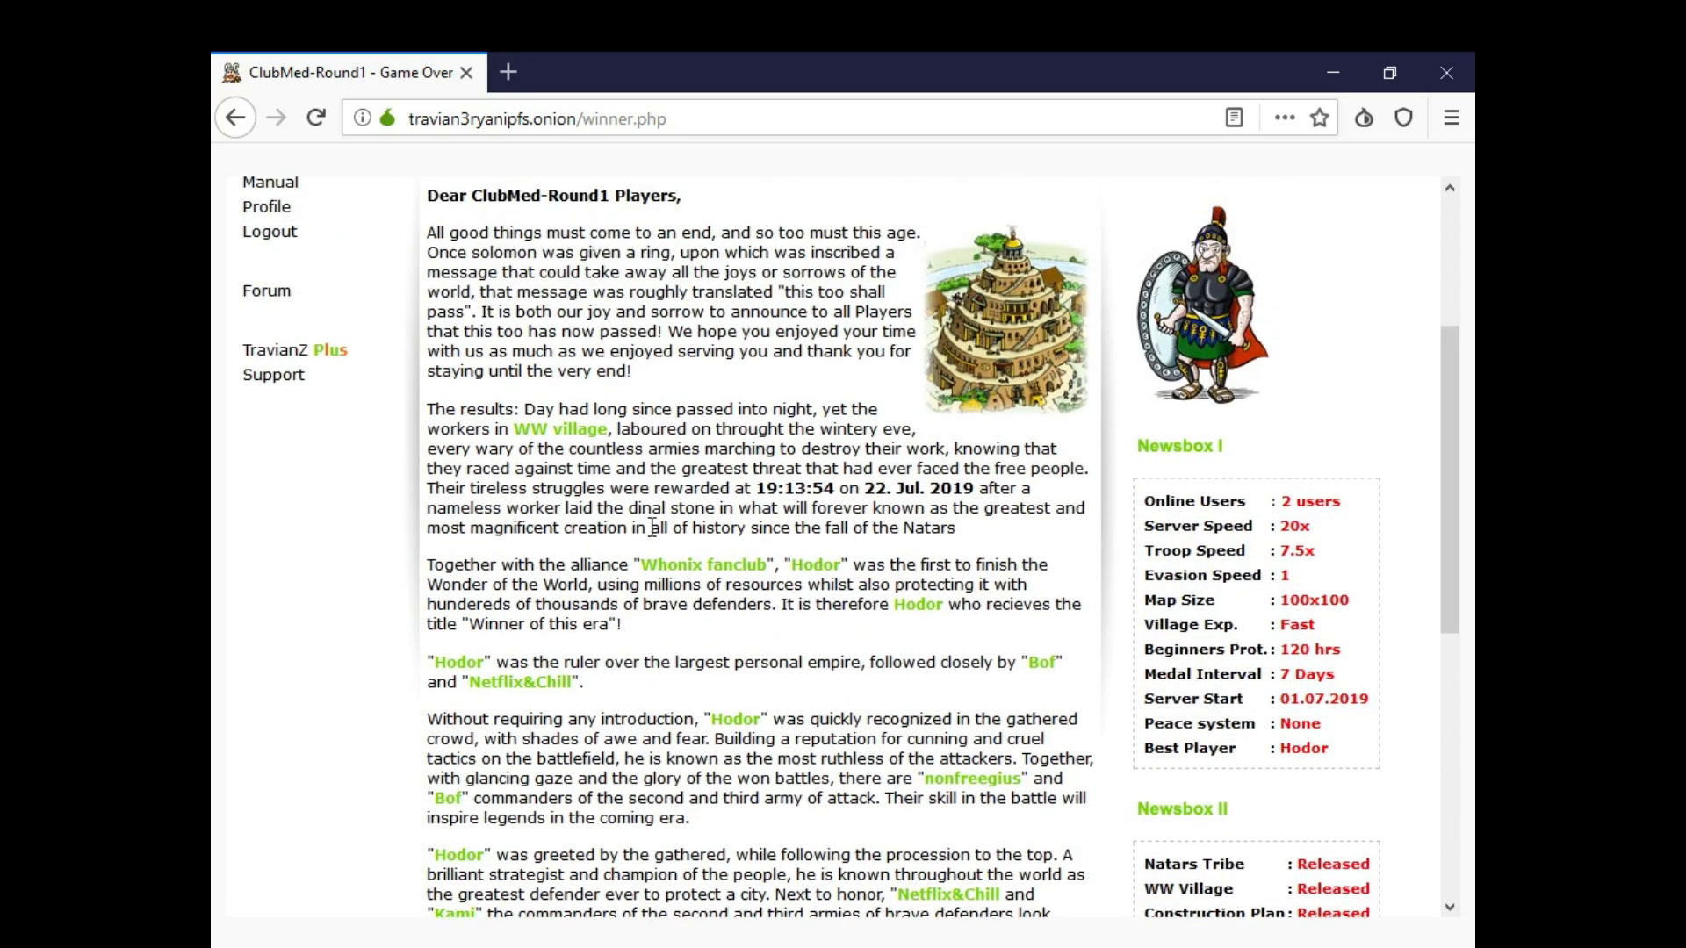
scroll("down", 3)
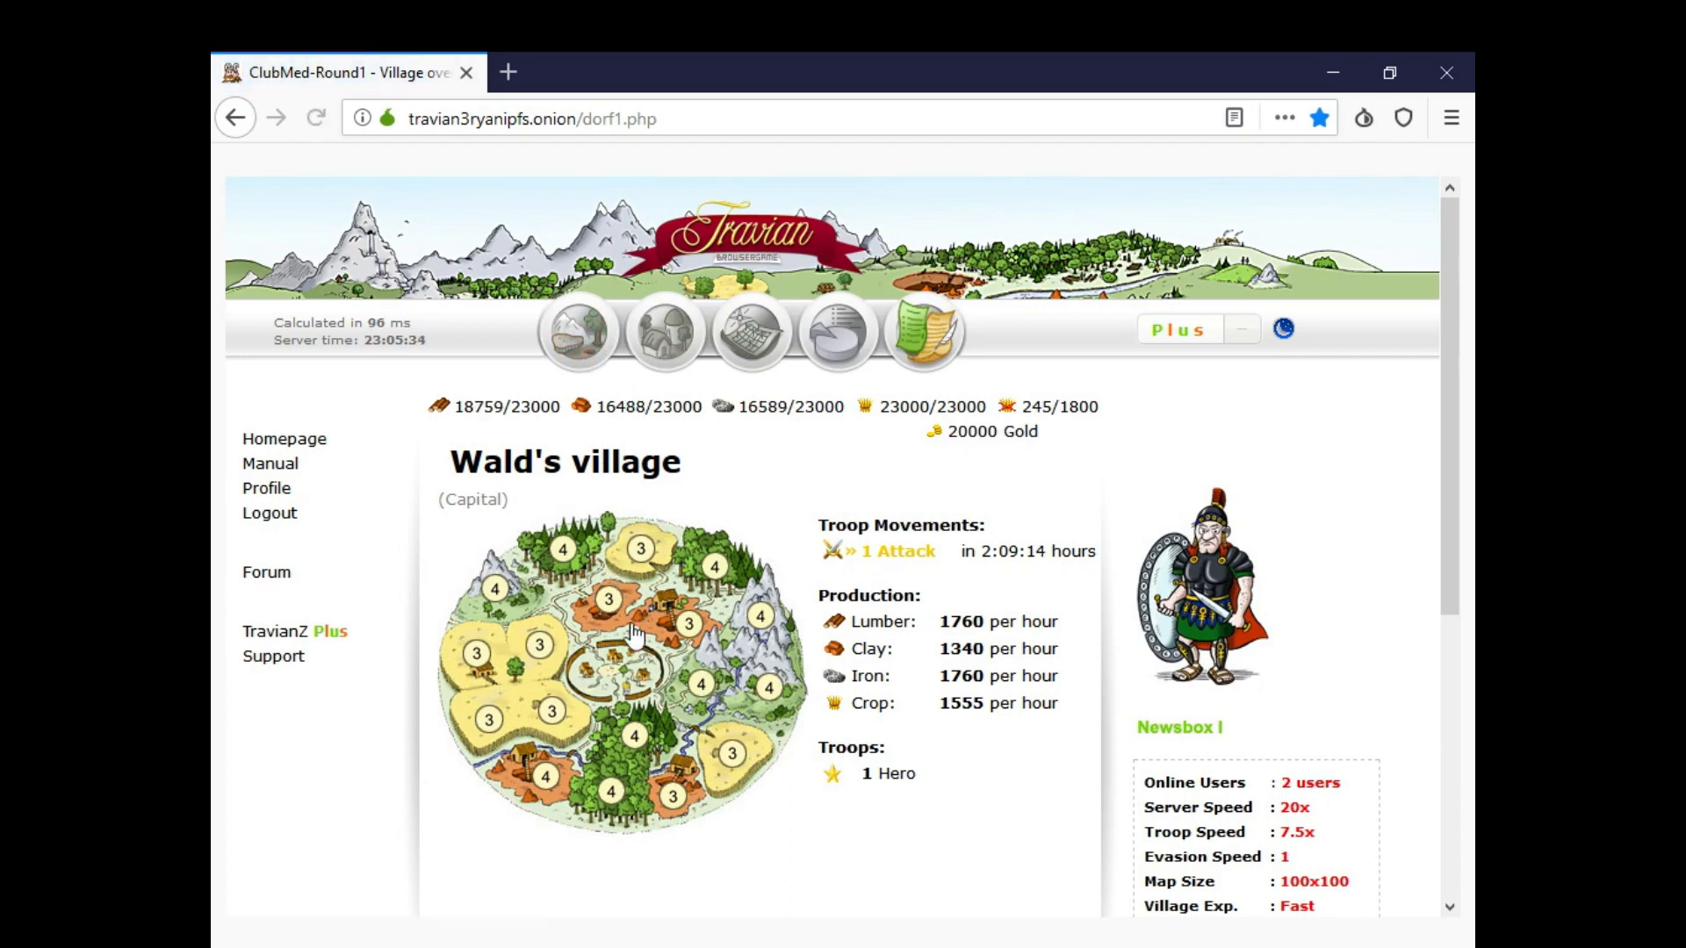
Scroll through Wald's village centre buildings inside the town walls
scroll("down", 3)
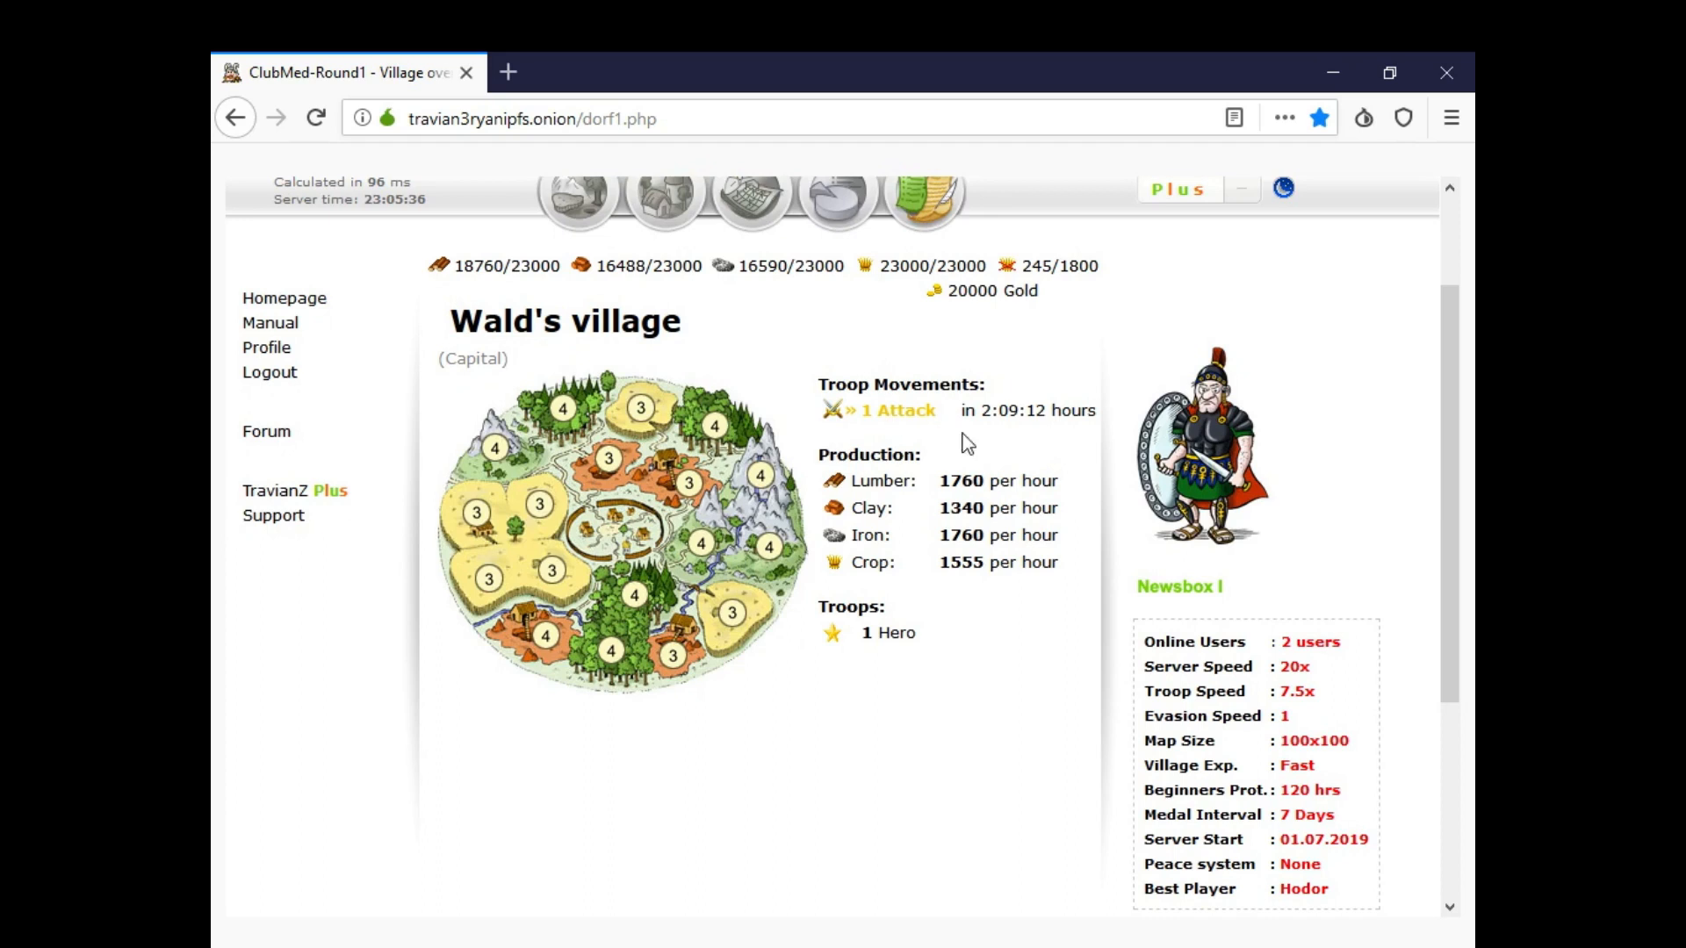
mouse_move(964, 623)
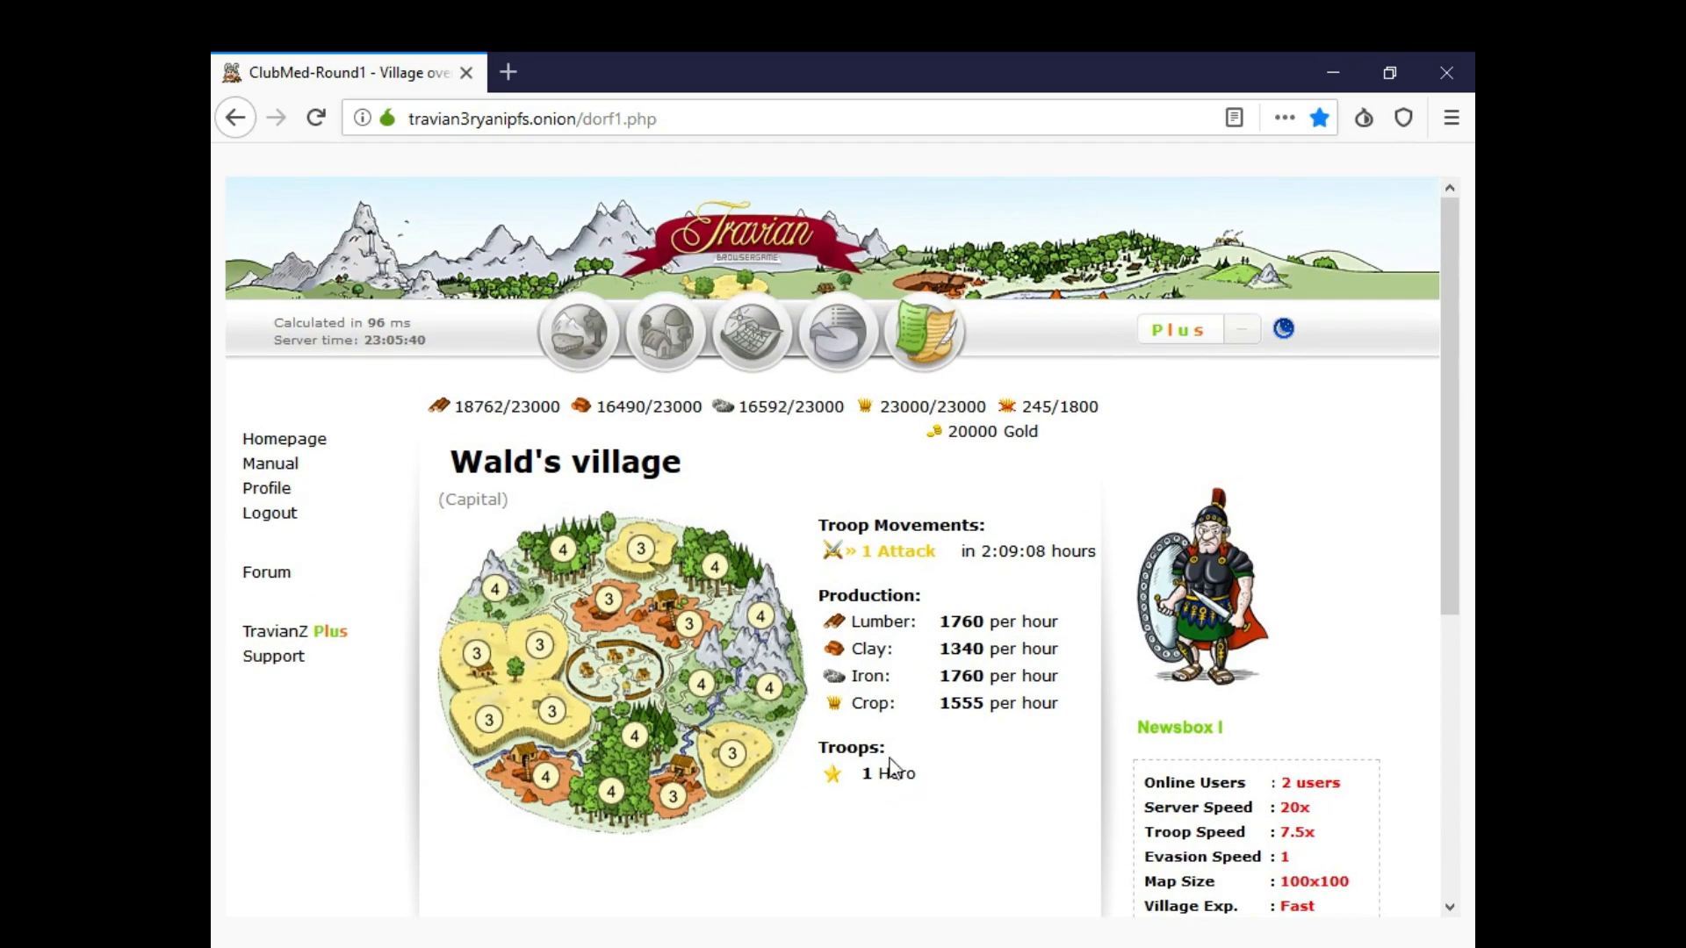
mouse_move(609, 523)
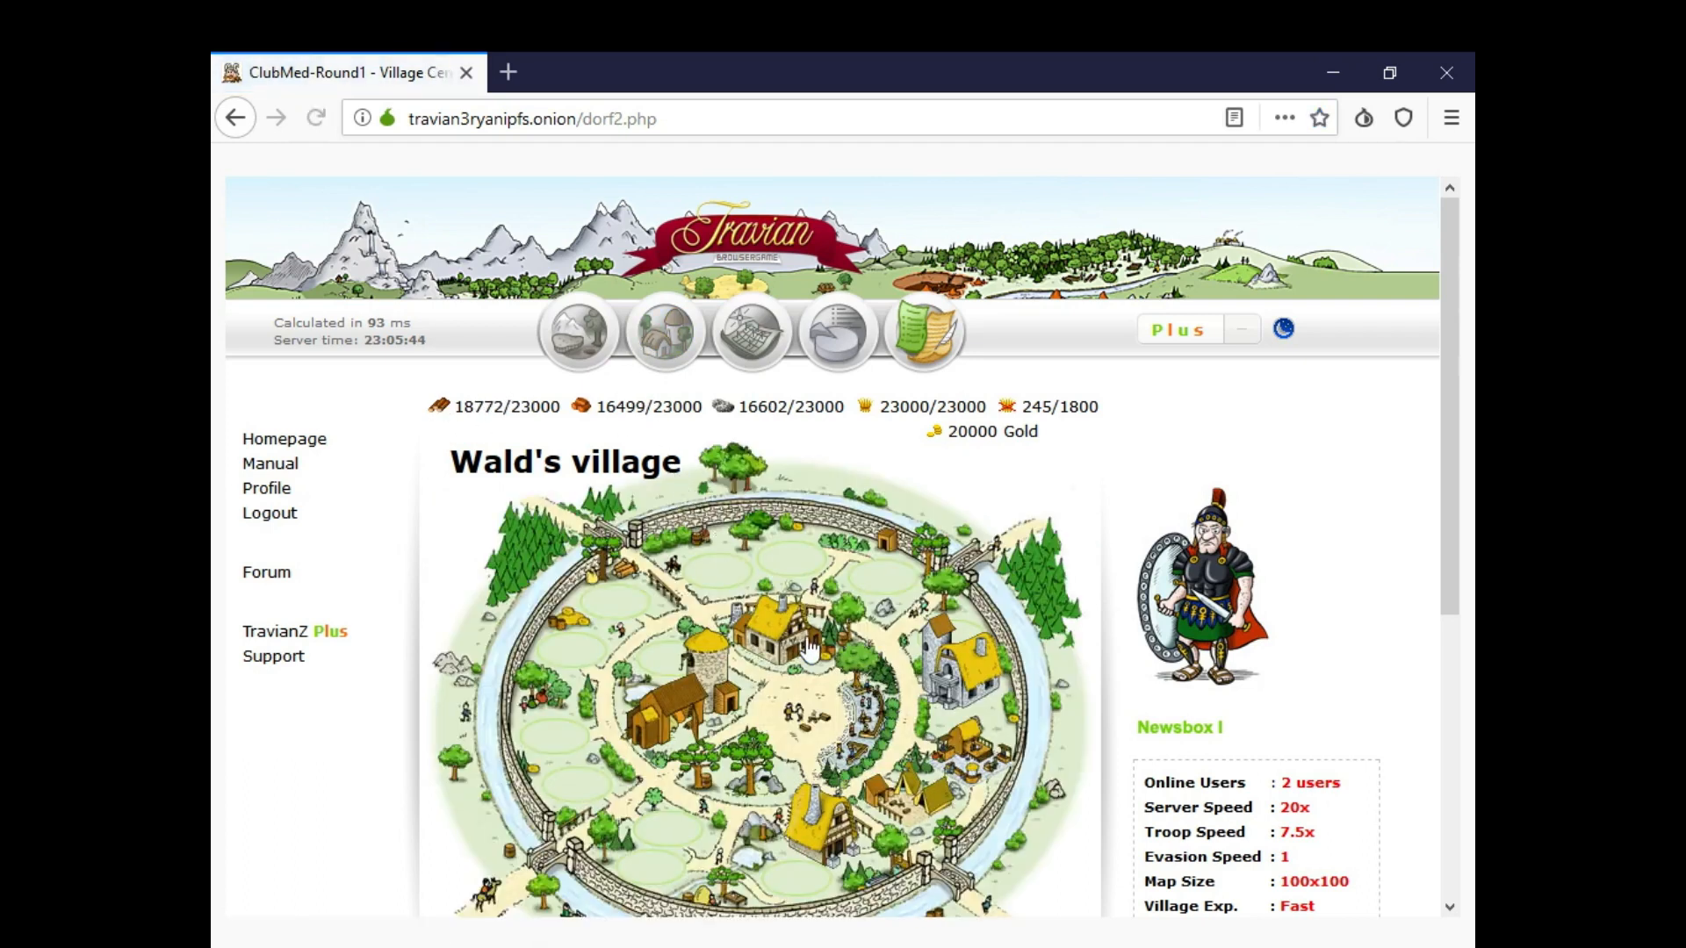
scroll("down", 3)
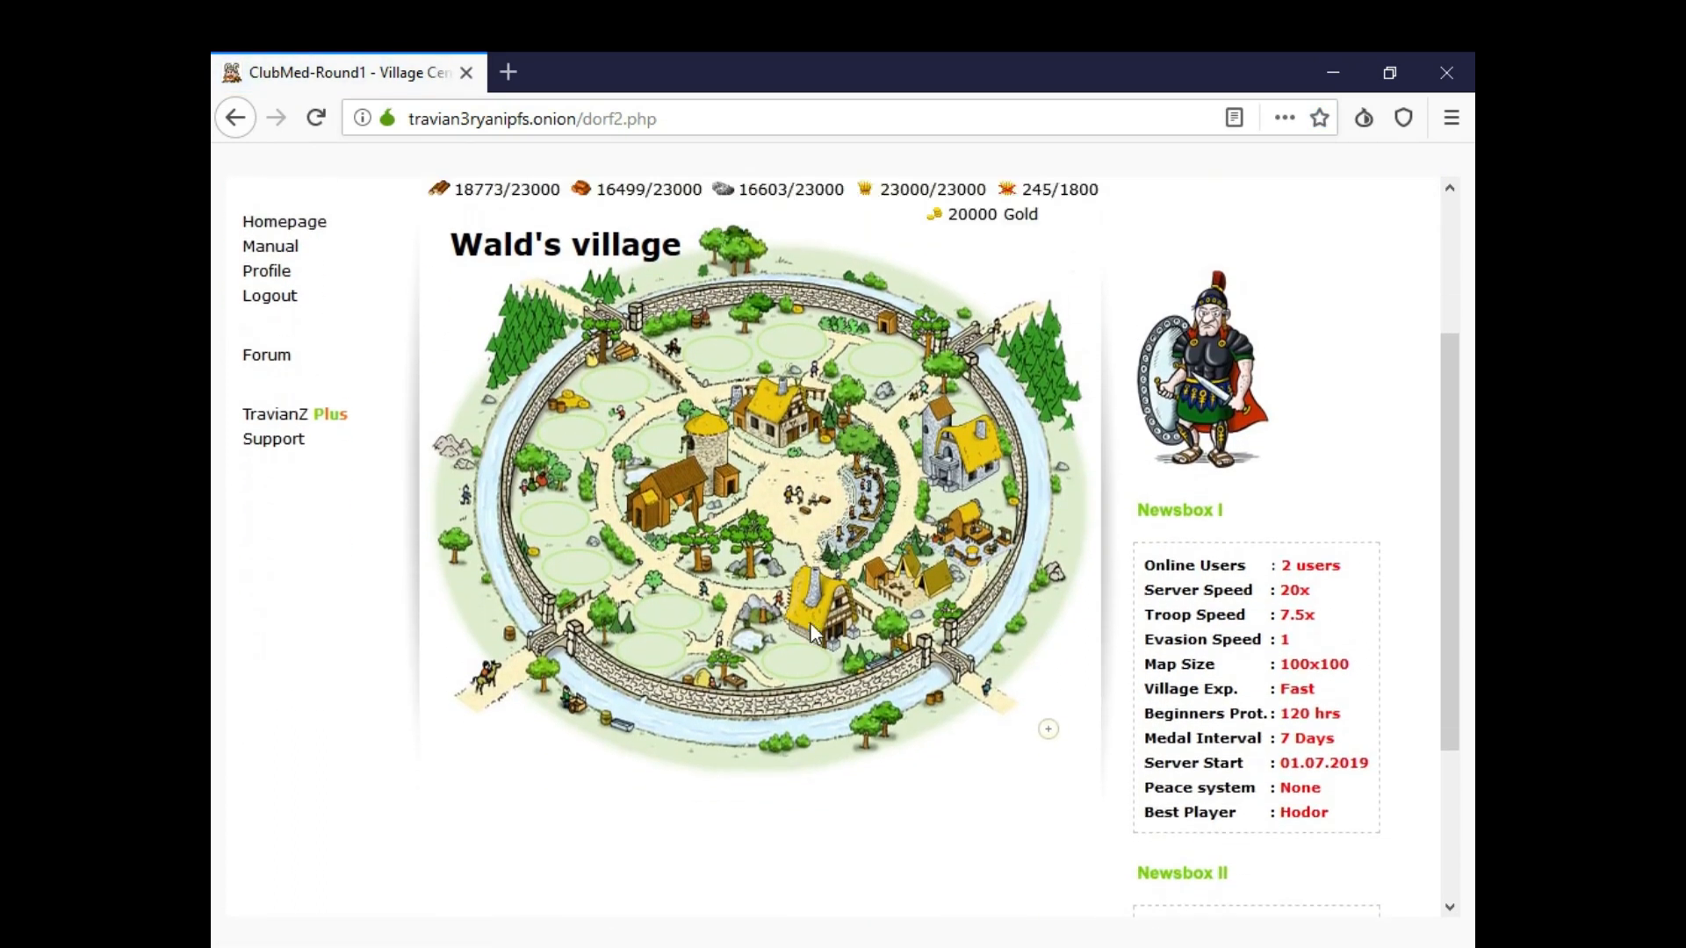